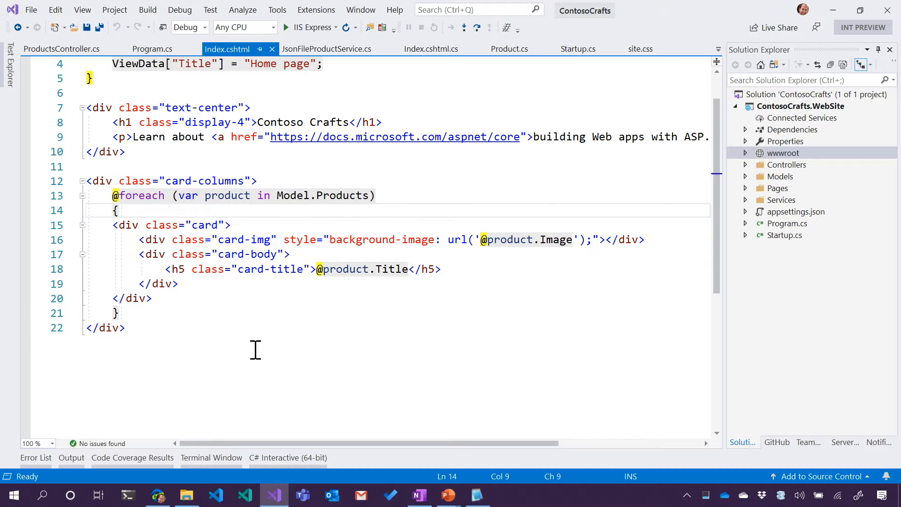
Step: Browse the Pages and Models folders, then add a folder named Components under ContosoCrafts.WebSite
left_click(160, 327)
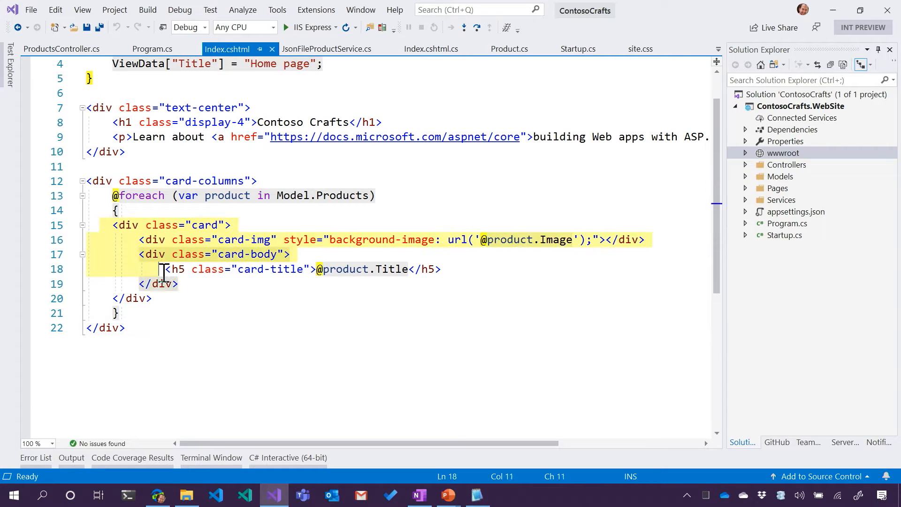
left_click(125, 328)
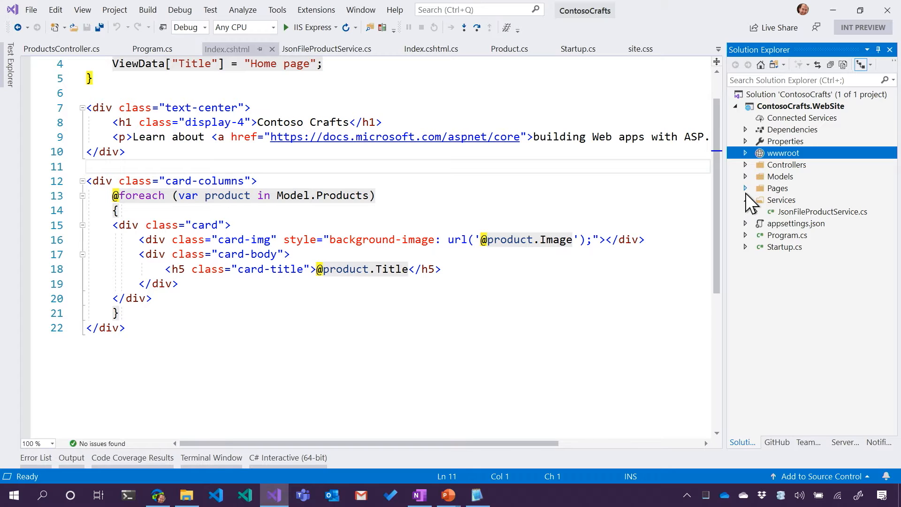
left_click(746, 188)
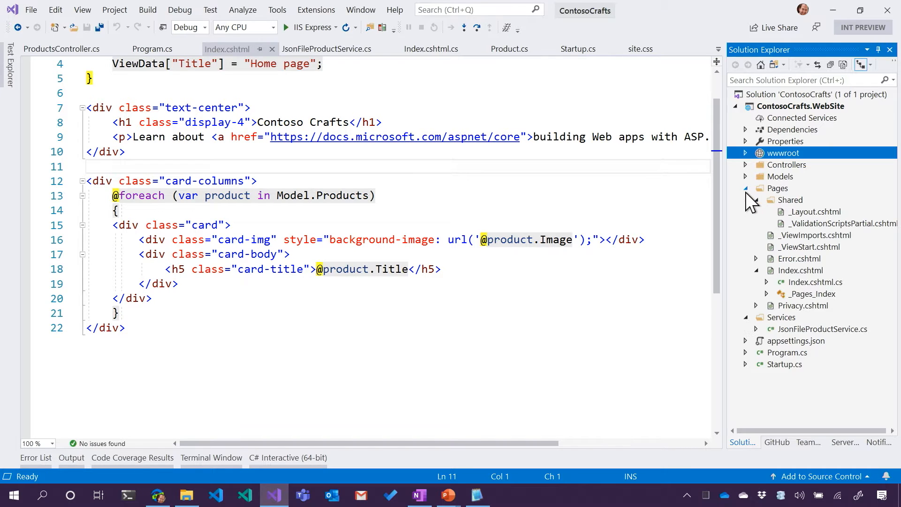
left_click(745, 200)
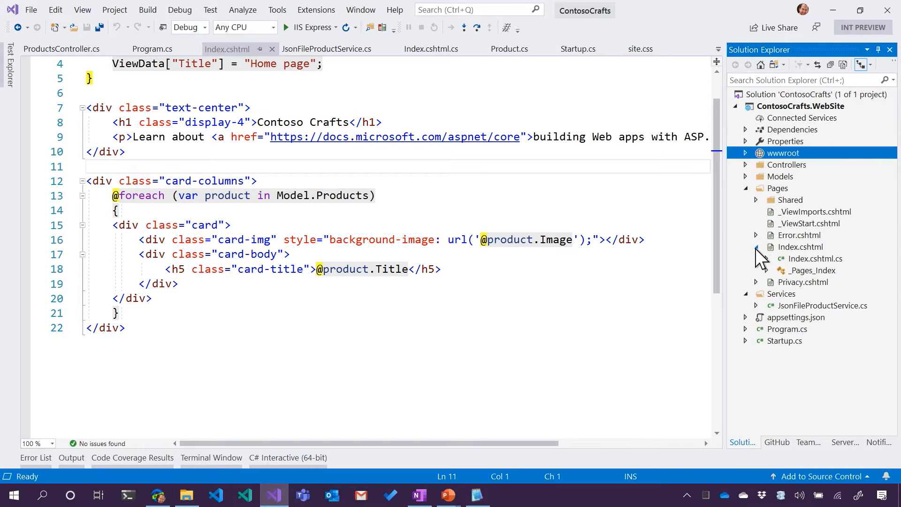
left_click(757, 246)
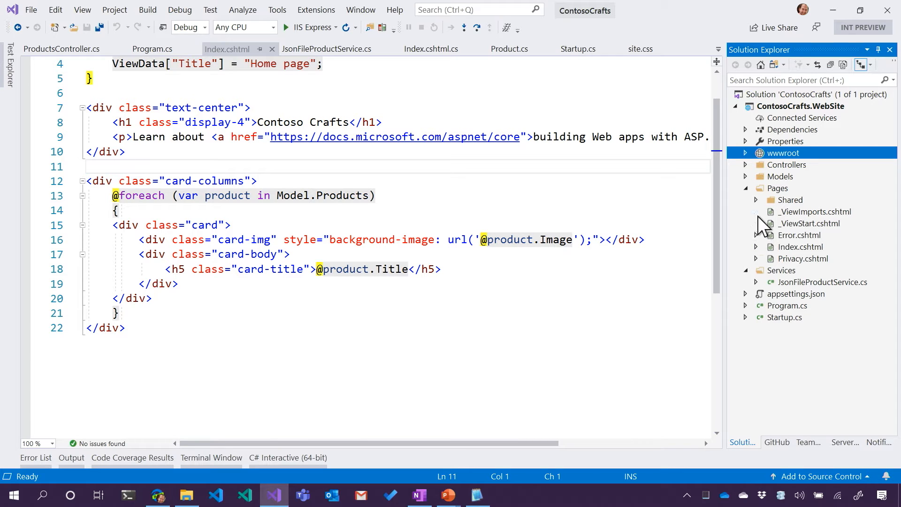
left_click(746, 176)
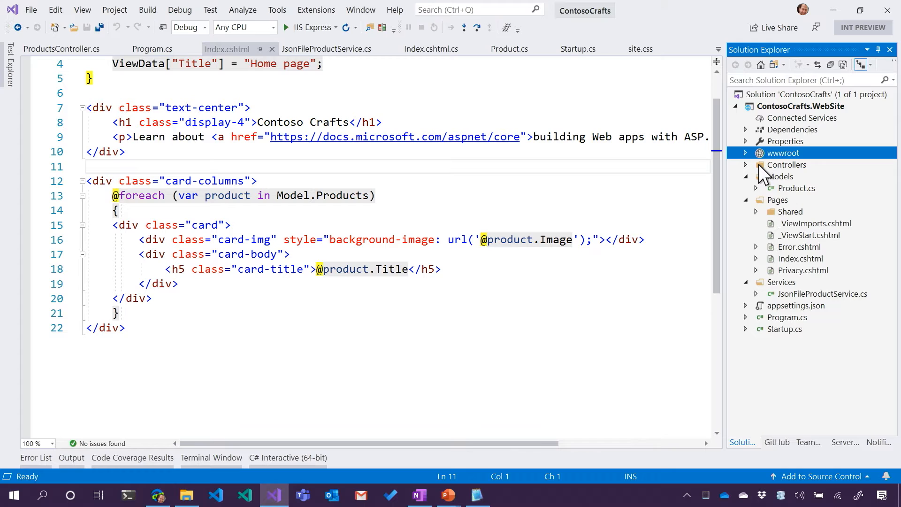
mouse_move(791, 179)
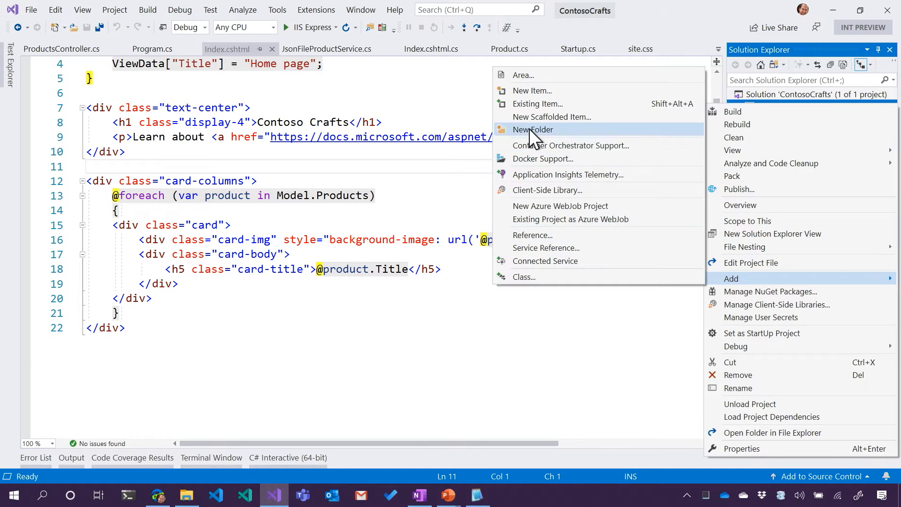
left_click(532, 129)
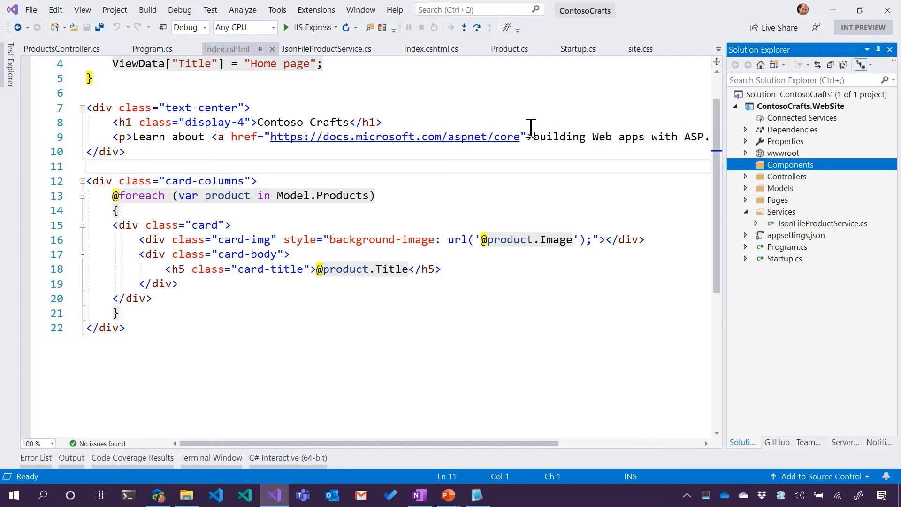
left_click(125, 327)
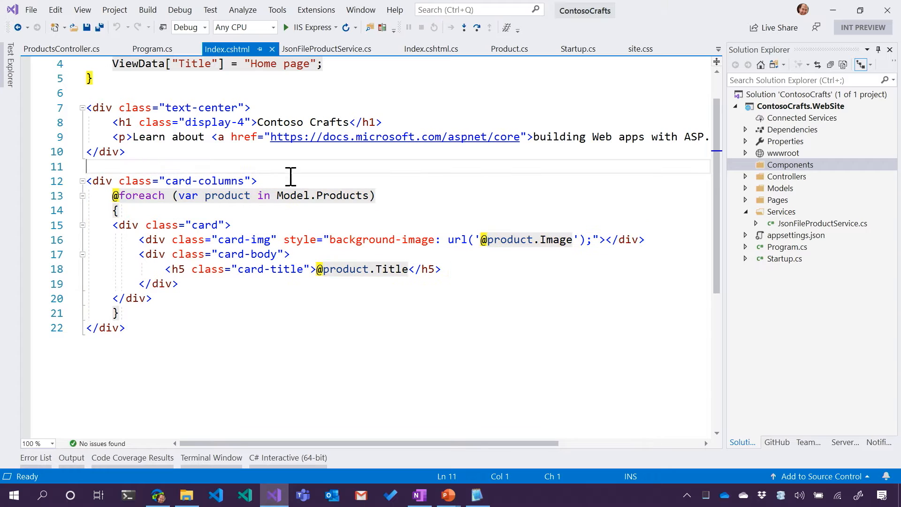
right_click(792, 164)
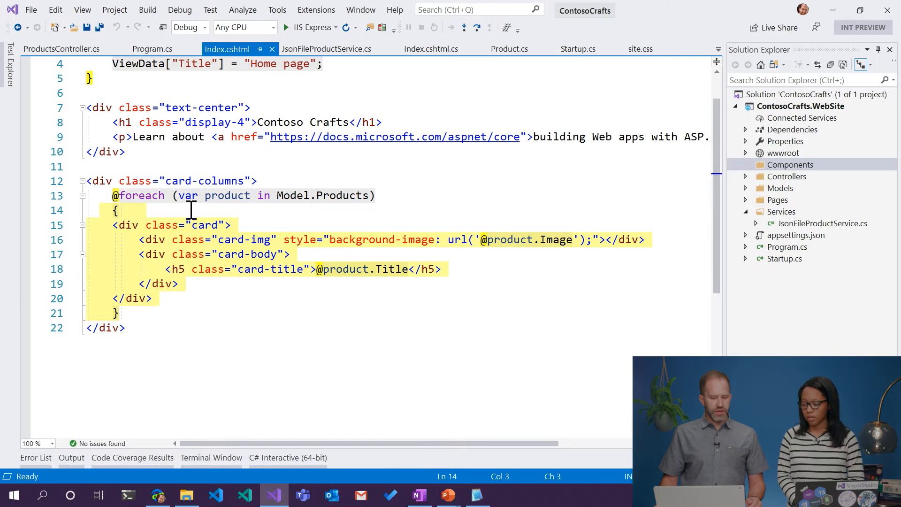
left_click(117, 209)
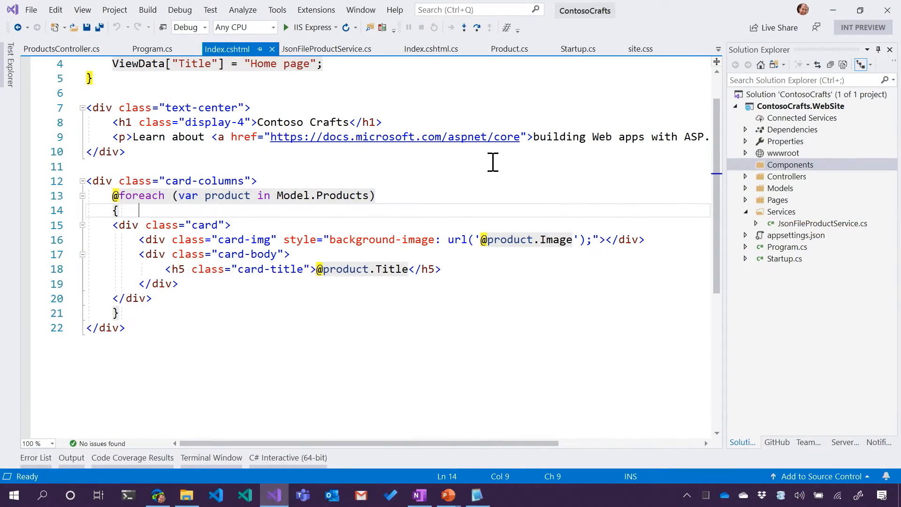
Step: Add a Razor Component named ProductList.razor to the Components folder
right_click(791, 164)
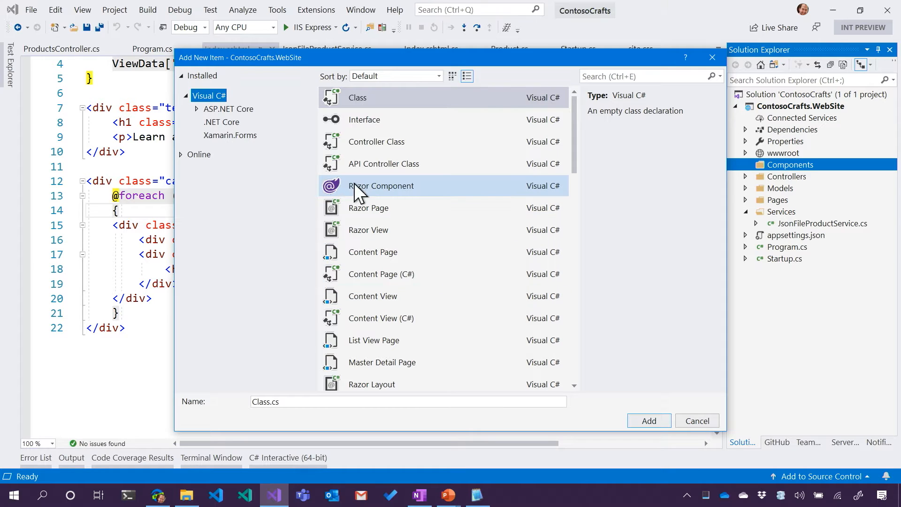
left_click(381, 186)
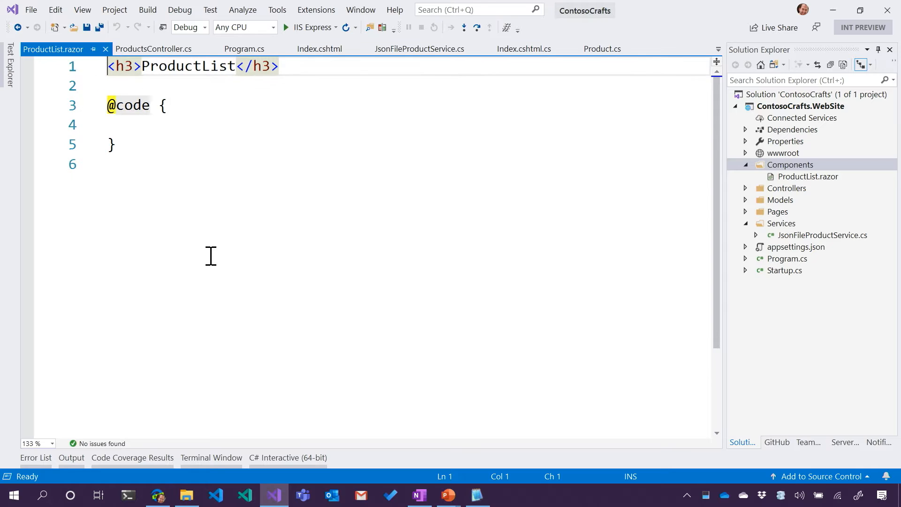
Step: Save ProductList.razor and cut the card-columns loop markup out of Index.cshtml
scroll("up", 3)
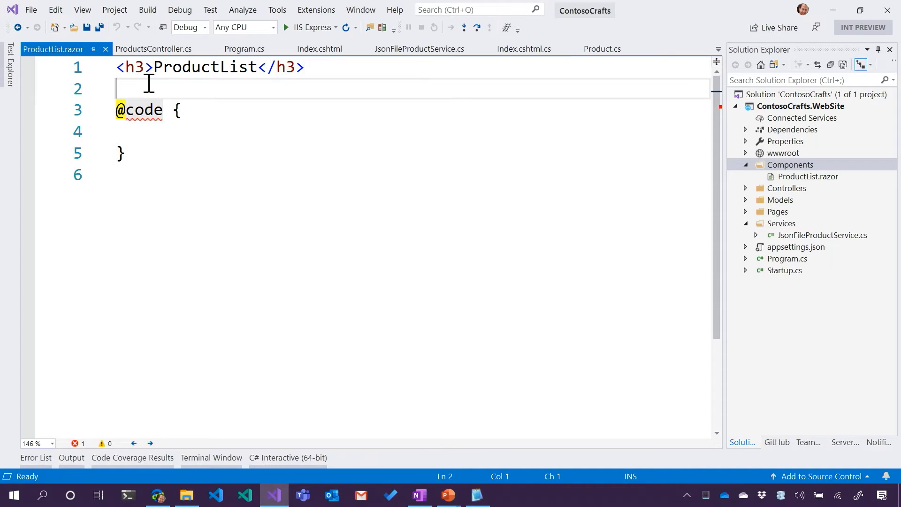
key("ctrl+s")
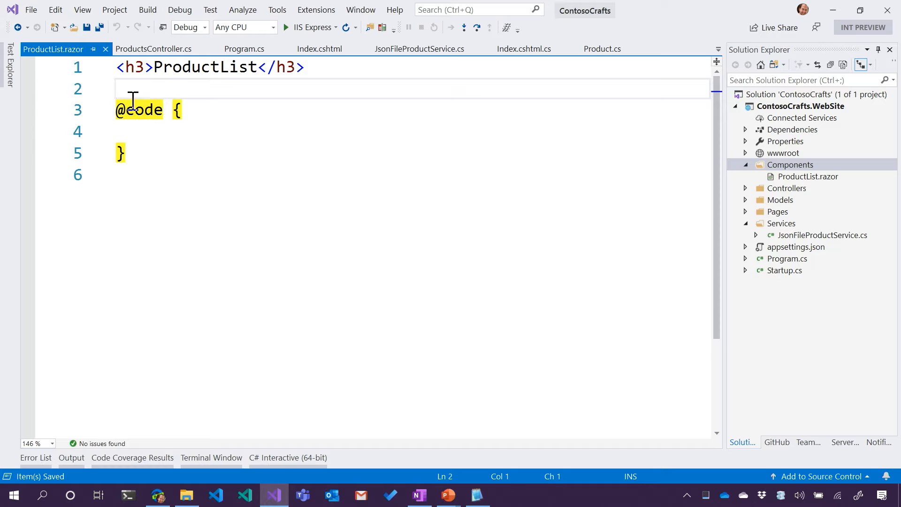
left_click(152, 131)
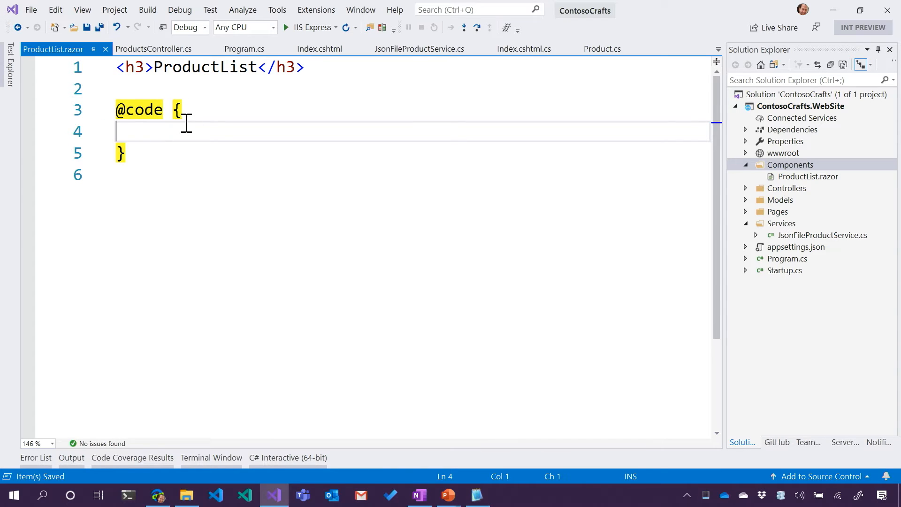
left_click(320, 49)
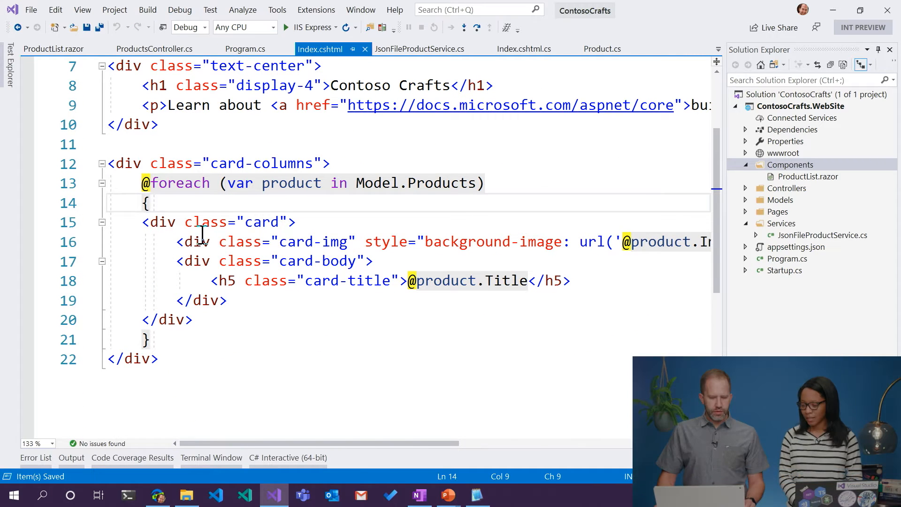
left_click(54, 49)
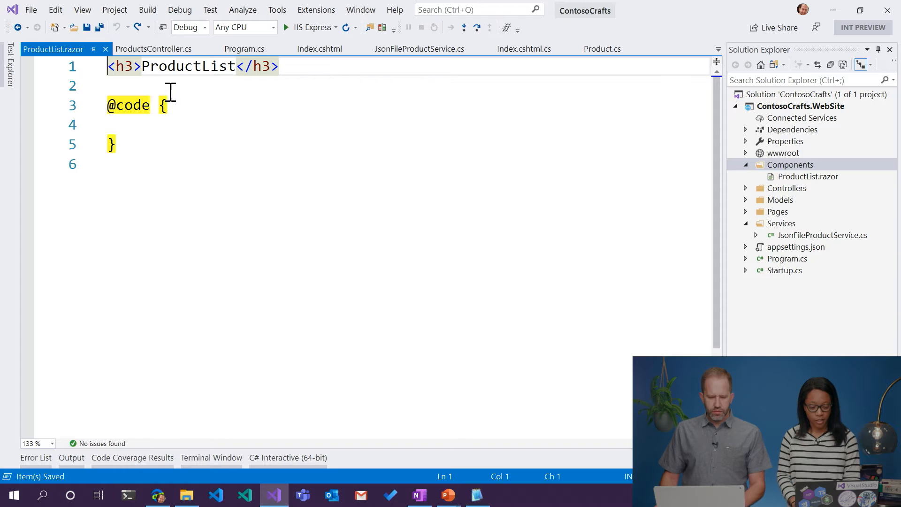
left_click(319, 49)
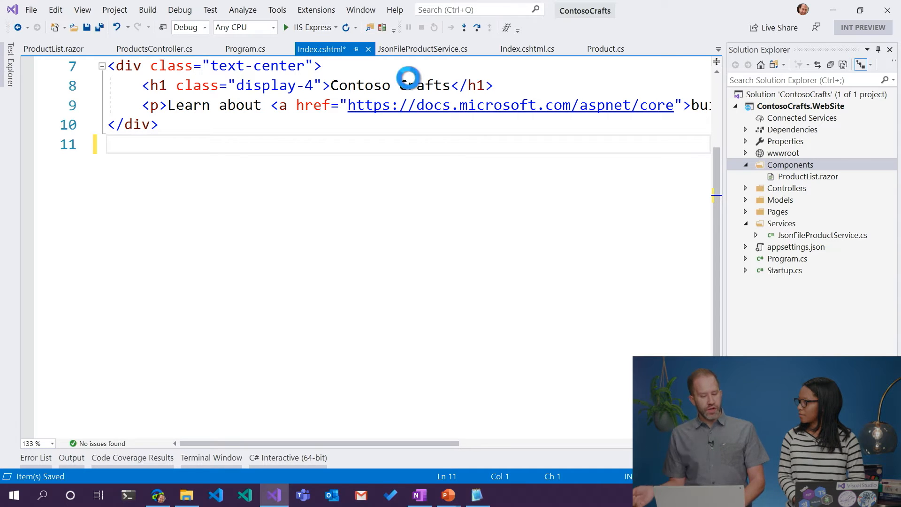
left_click(53, 49)
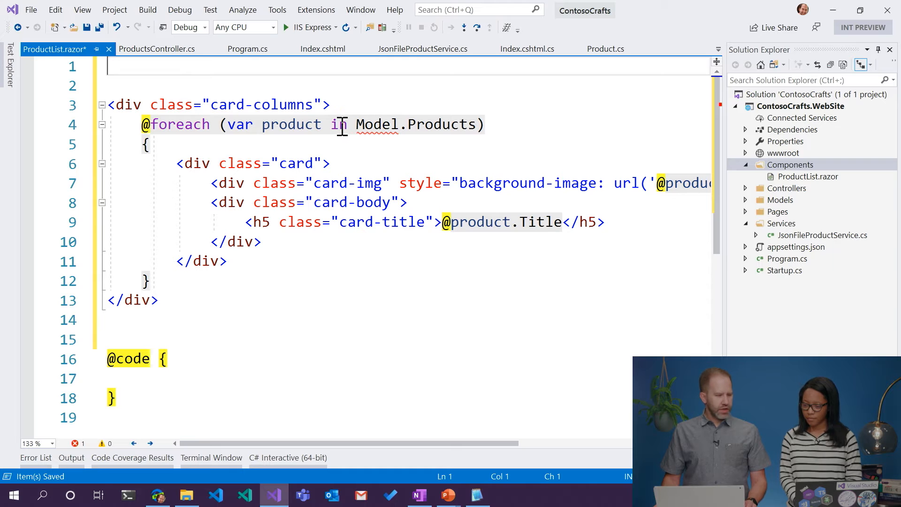
type("@")
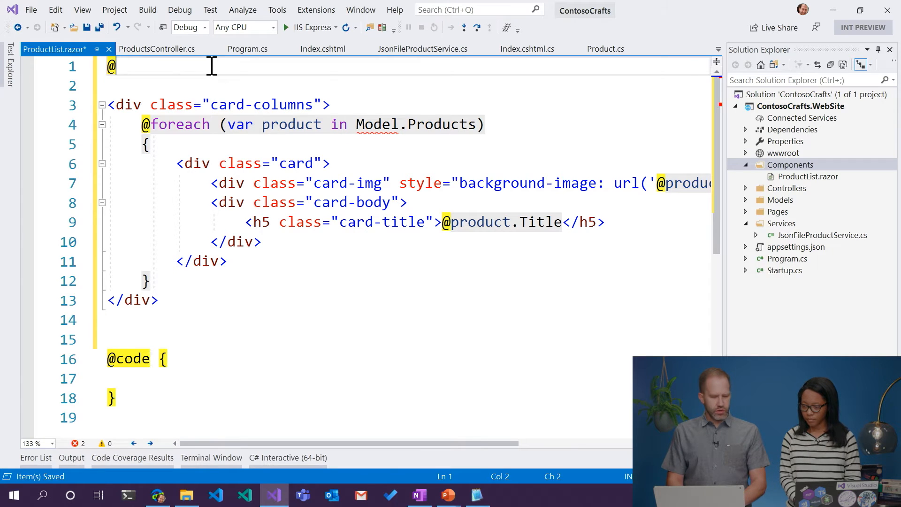
type("using MI")
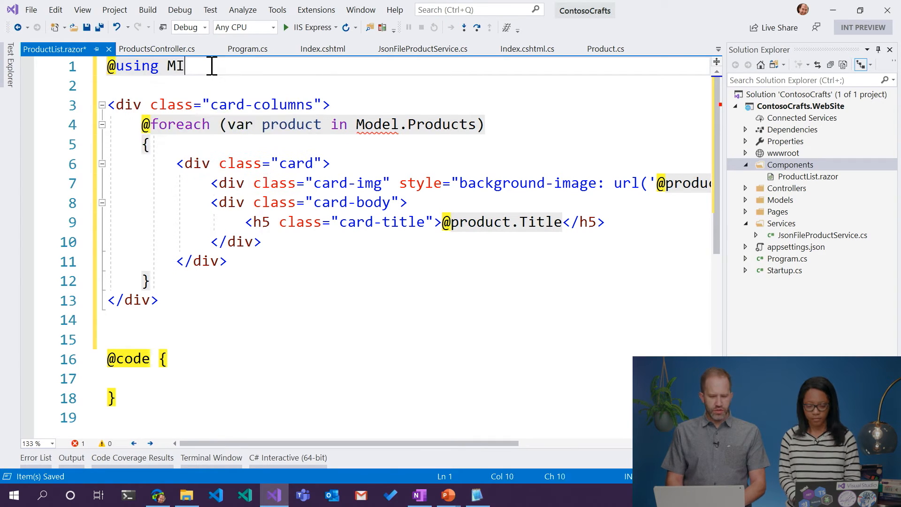
type("crosoft.AspNetCore.Components.Web")
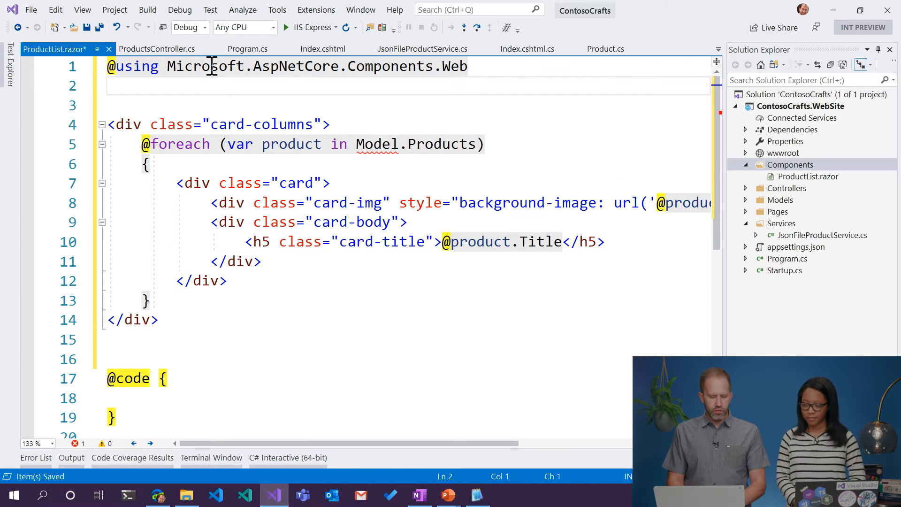
type("@using")
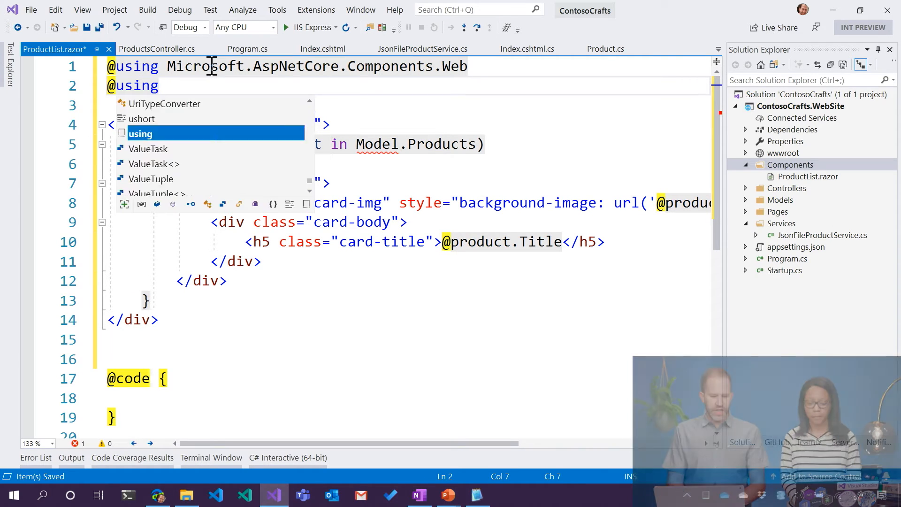
type("ContosoCrafts")
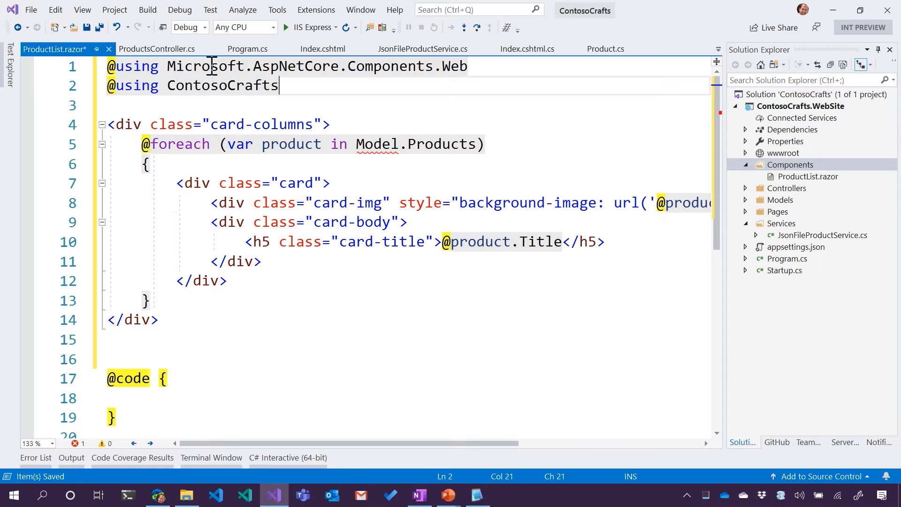
type(".WebSite.Models")
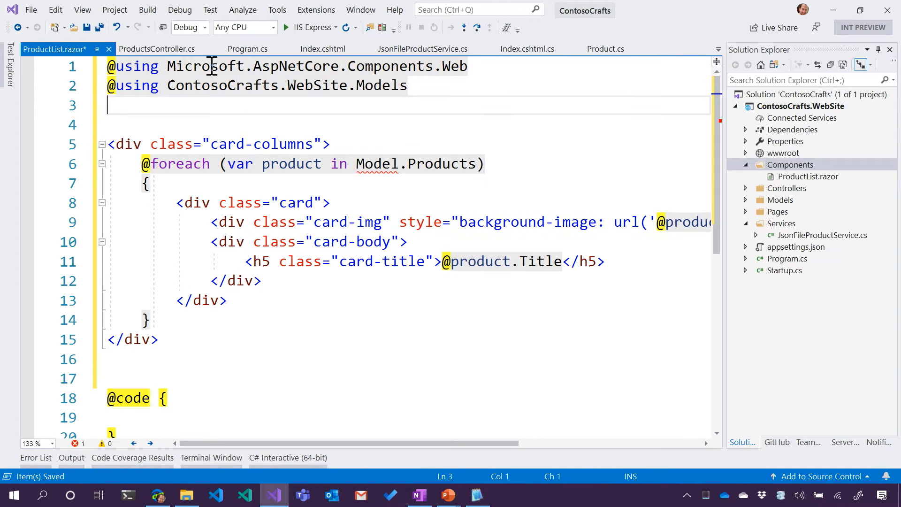
type("@using")
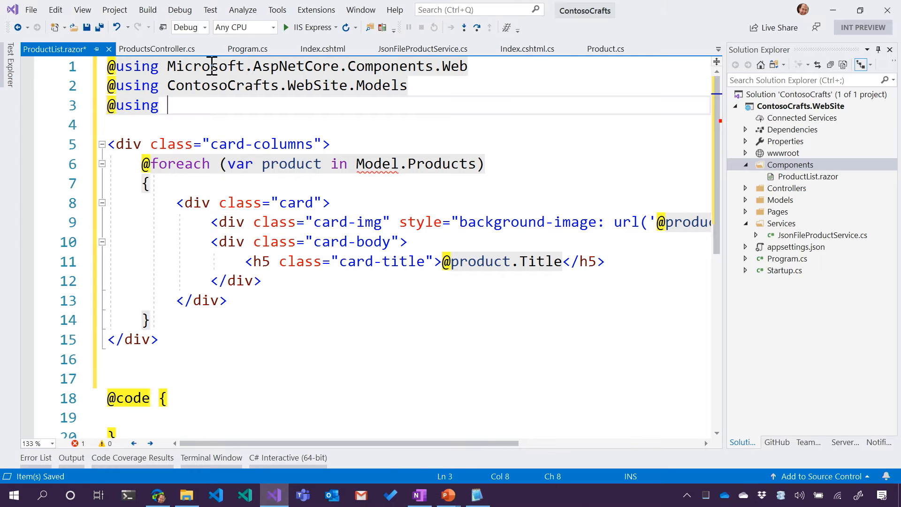
type("ContosoCrafts.WebSite.Services")
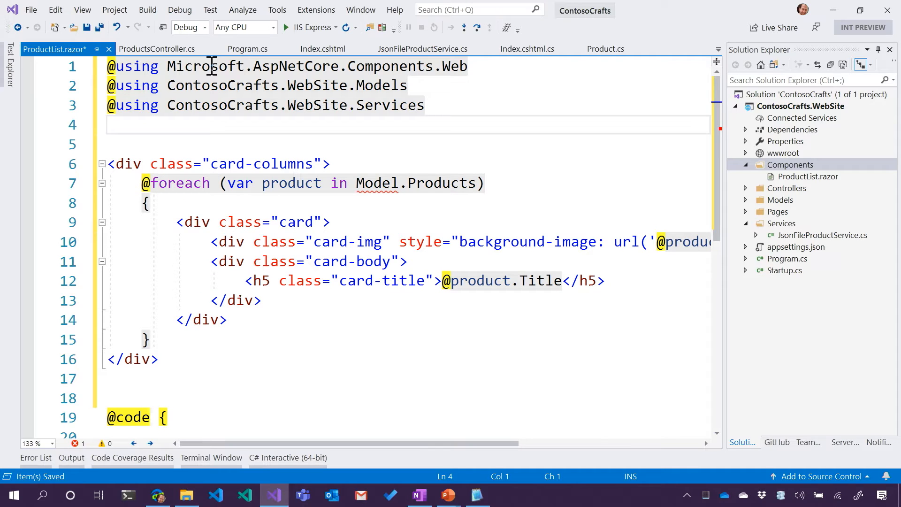
mouse_move(213, 66)
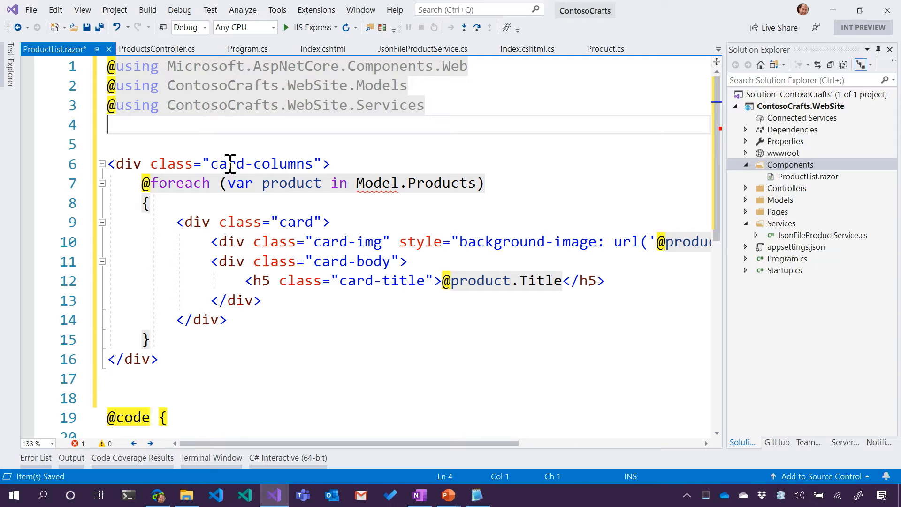
type("@inject")
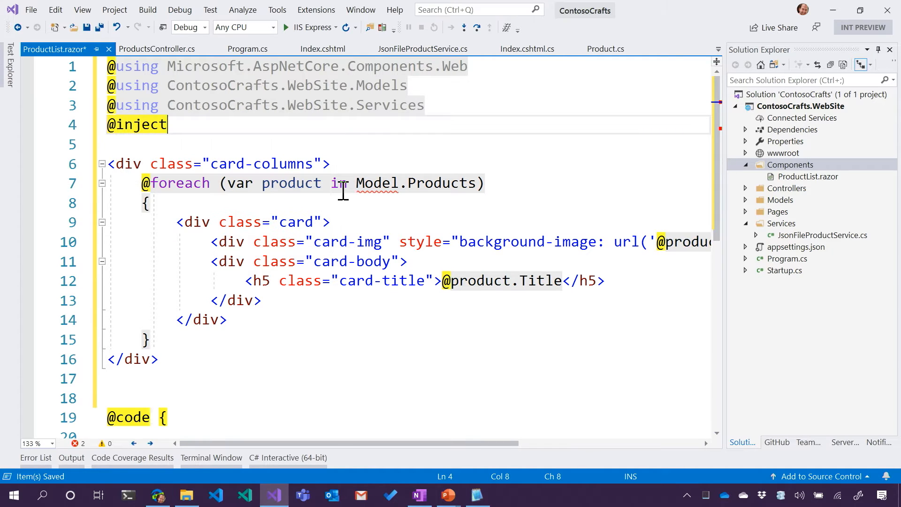
type("Je")
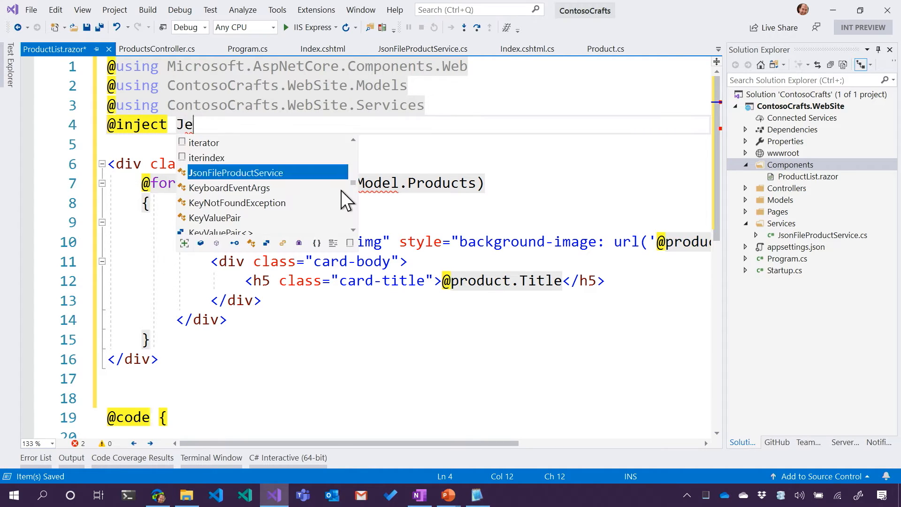
type("son")
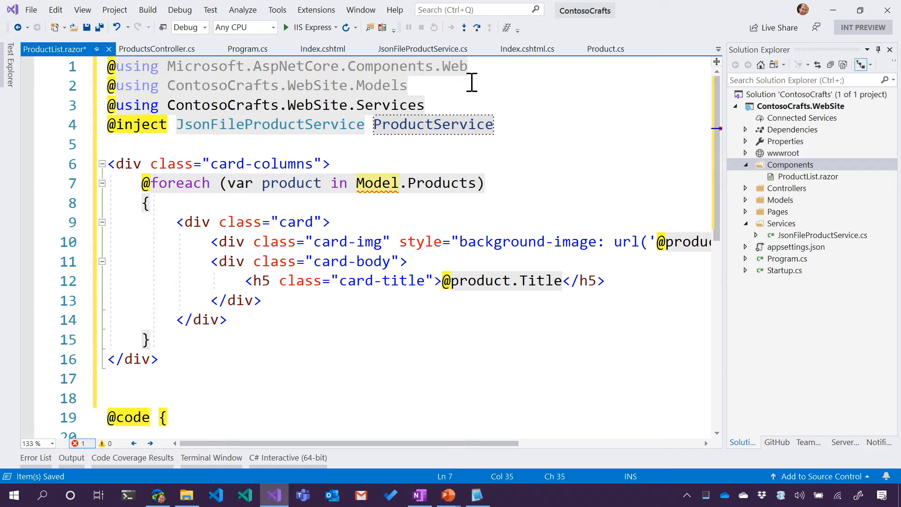
type("ProductService")
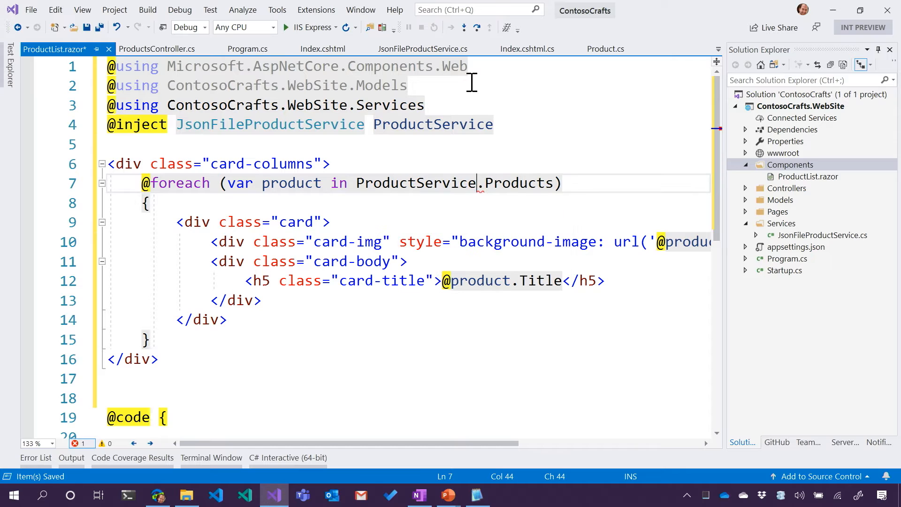
type("GetProducts()")
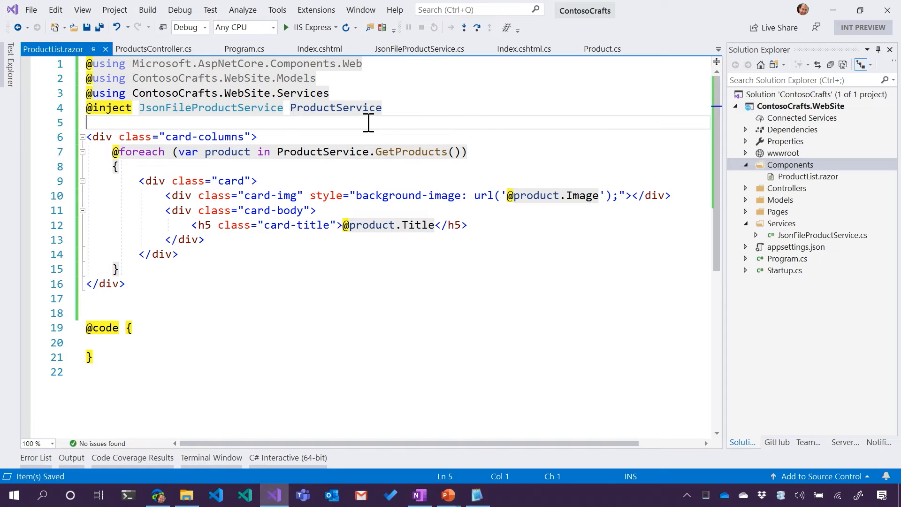
mouse_move(129, 181)
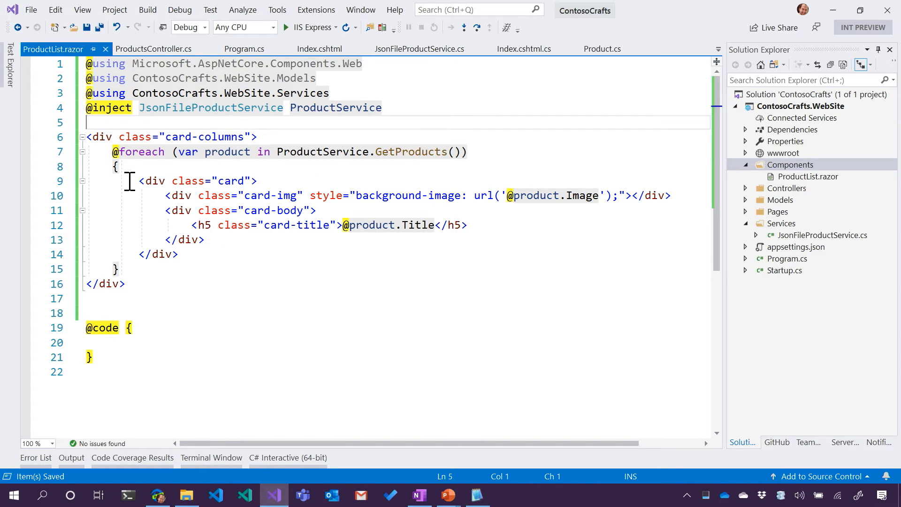
Step: Add a card-footer div with small text-muted text containing a More Info button below each card
left_click(222, 254)
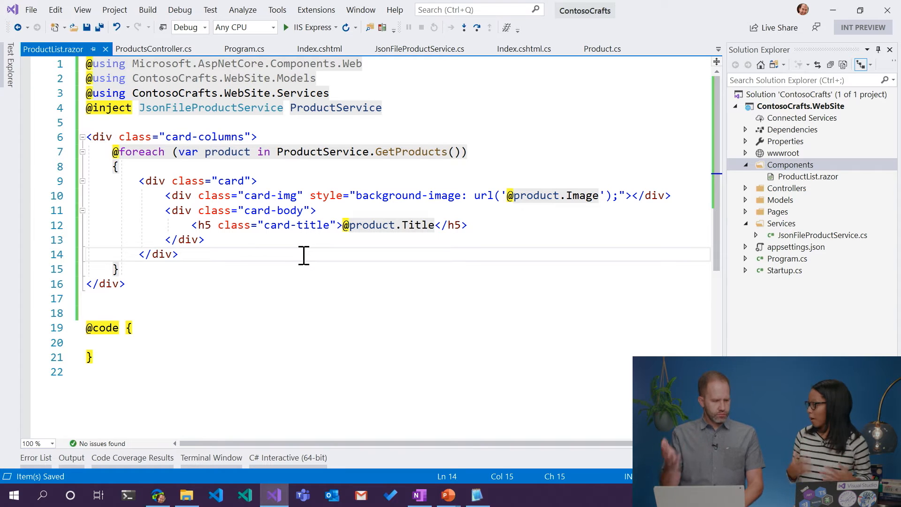
type("<")
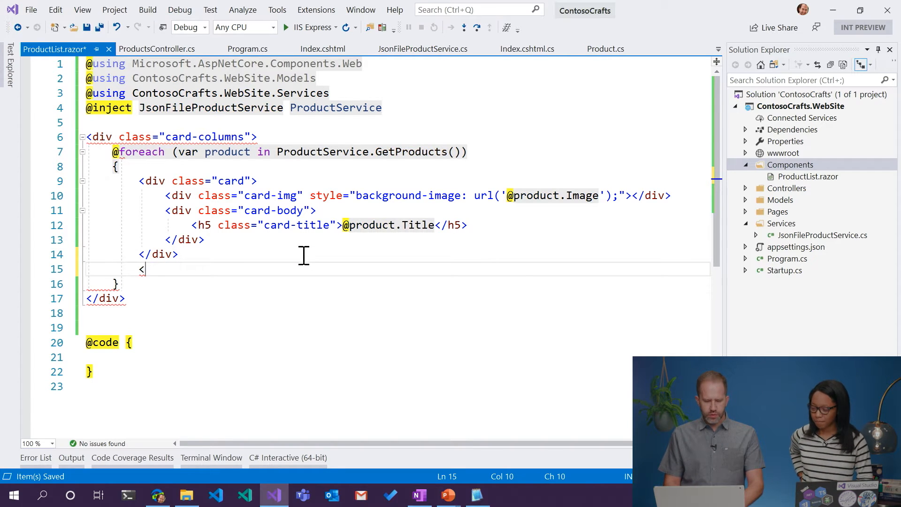
type("div>")
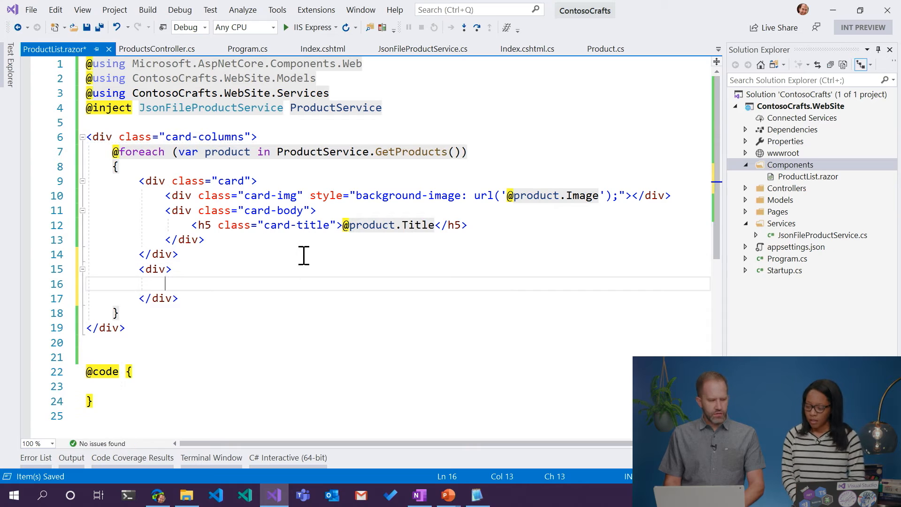
type("class=\"\"")
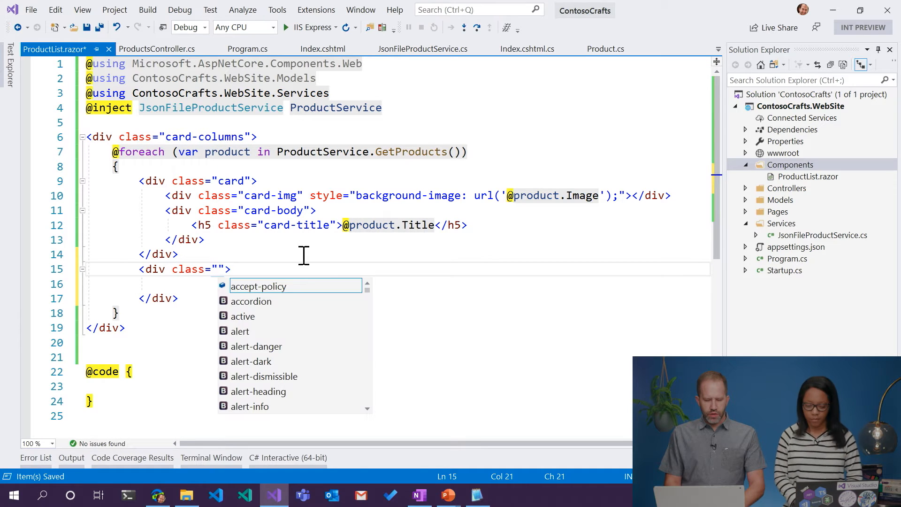
type("card-footer")
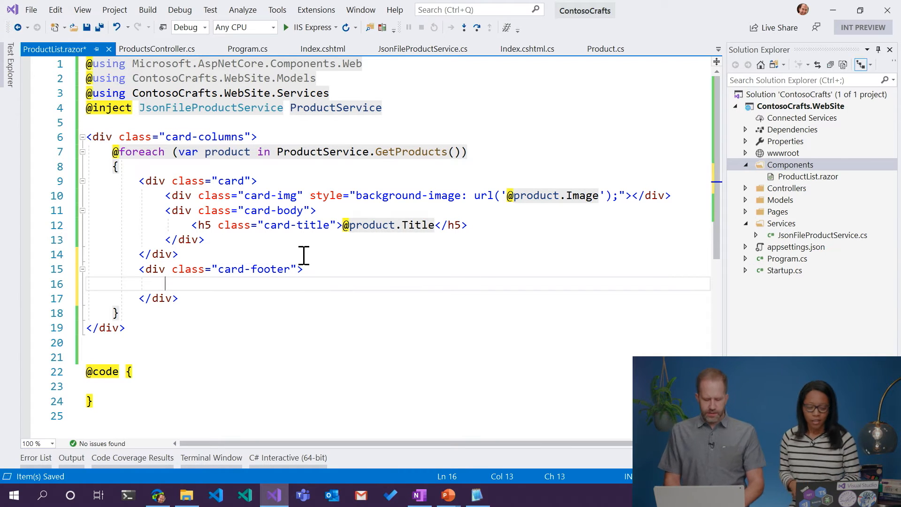
type("<s")
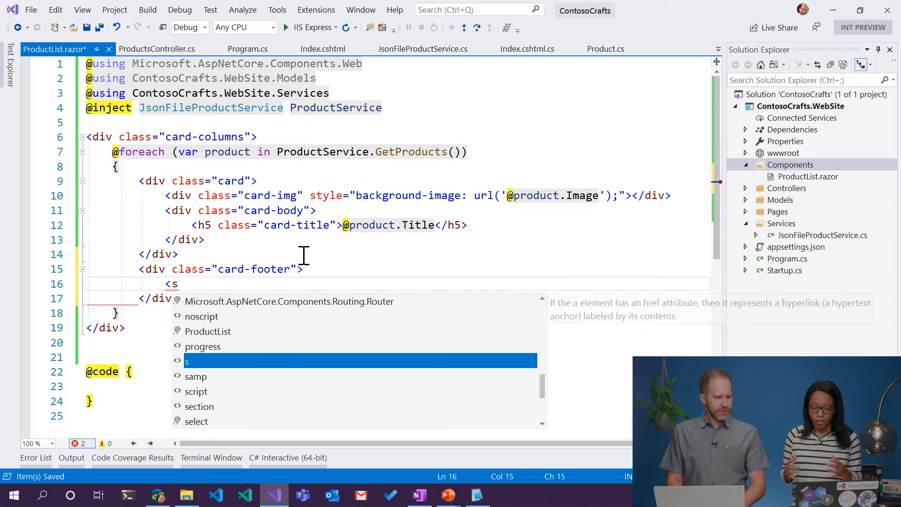
type("mall")
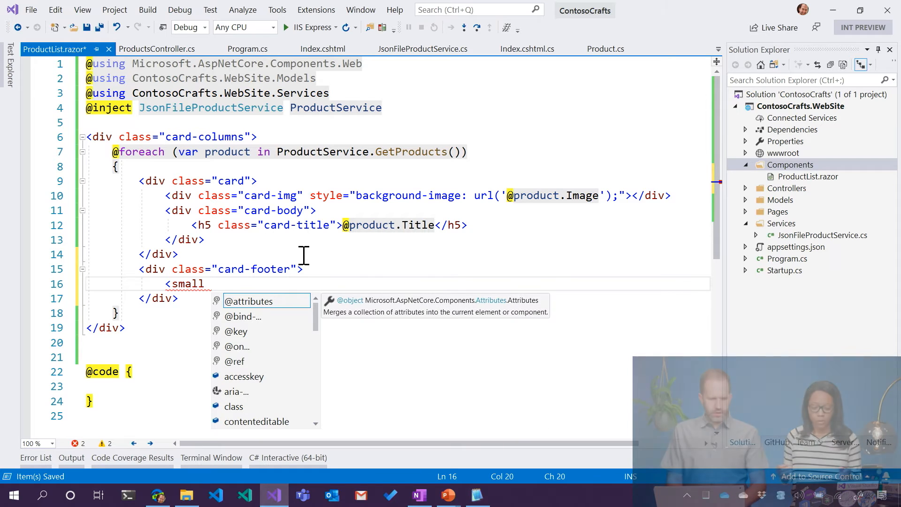
type("class=\"text-muted\">")
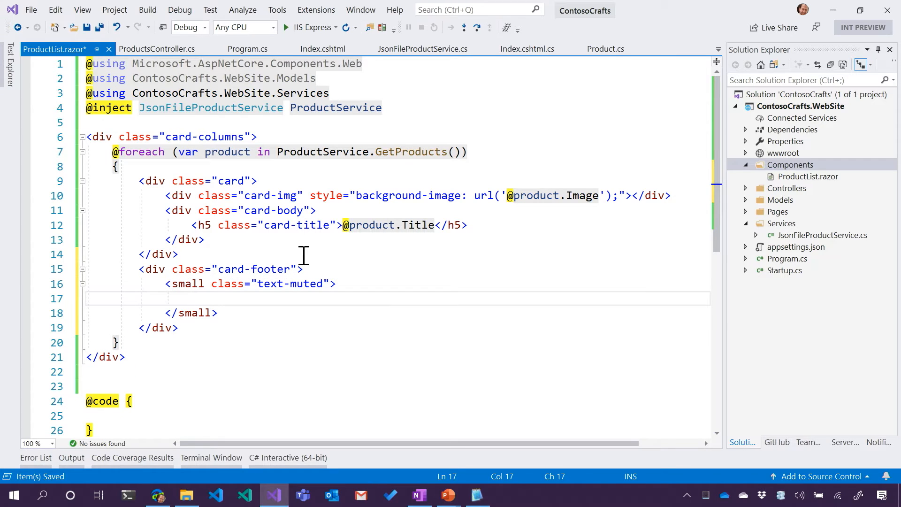
type("<a")
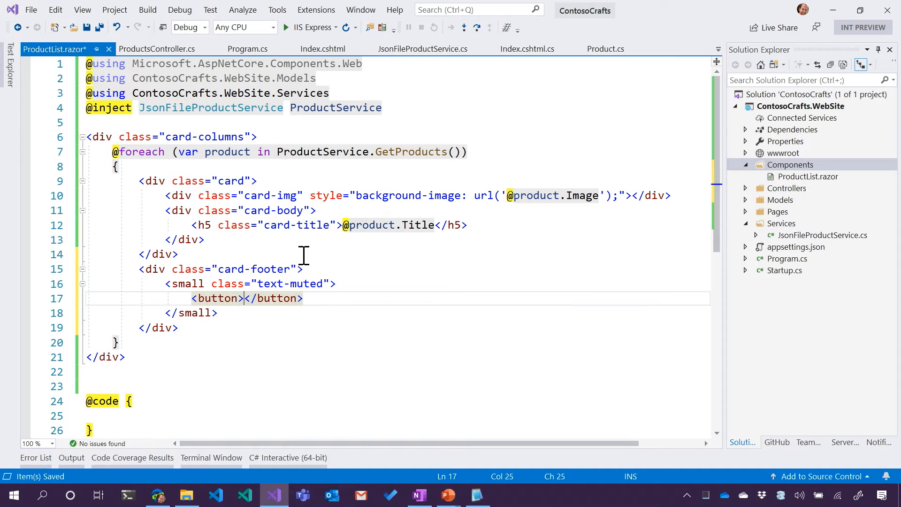
type("More Info")
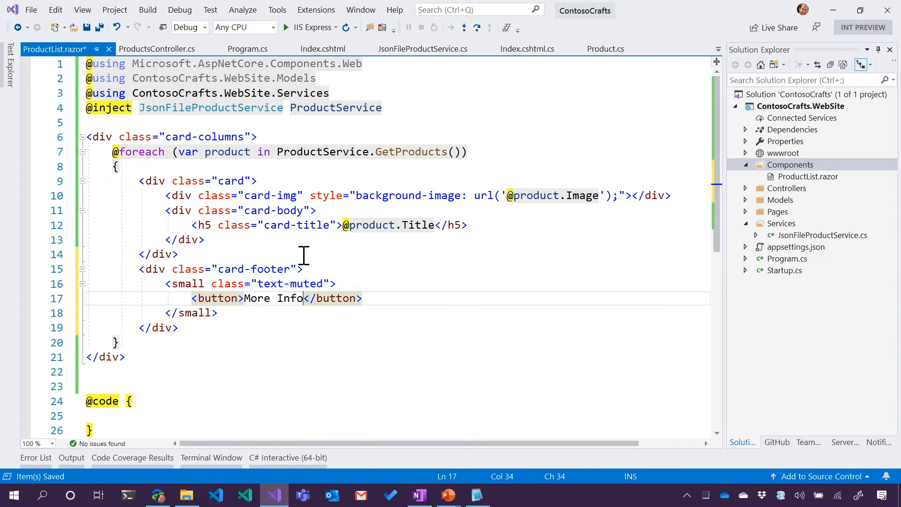
left_click(236, 298)
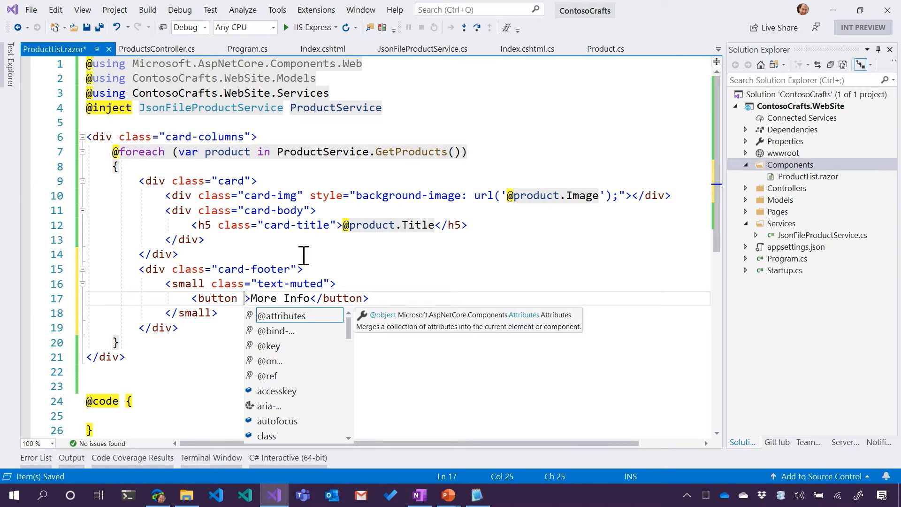
mouse_move(254, 337)
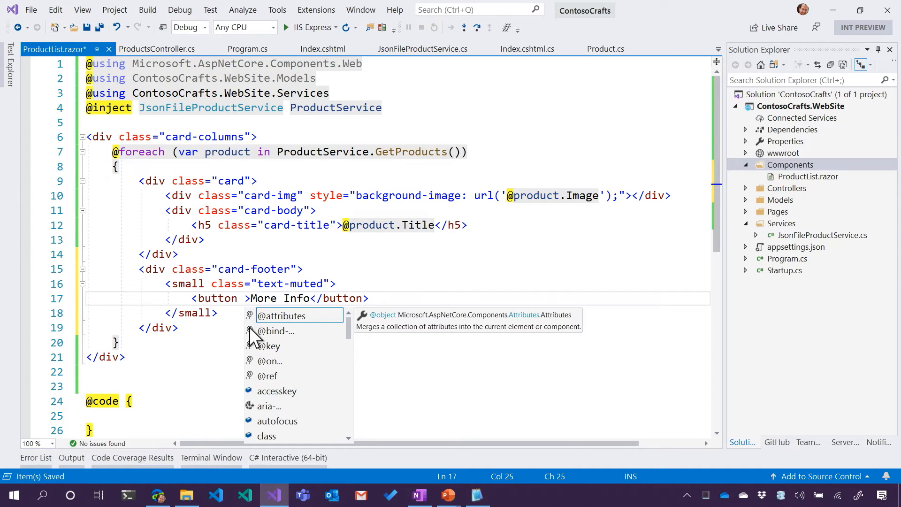
mouse_move(241, 319)
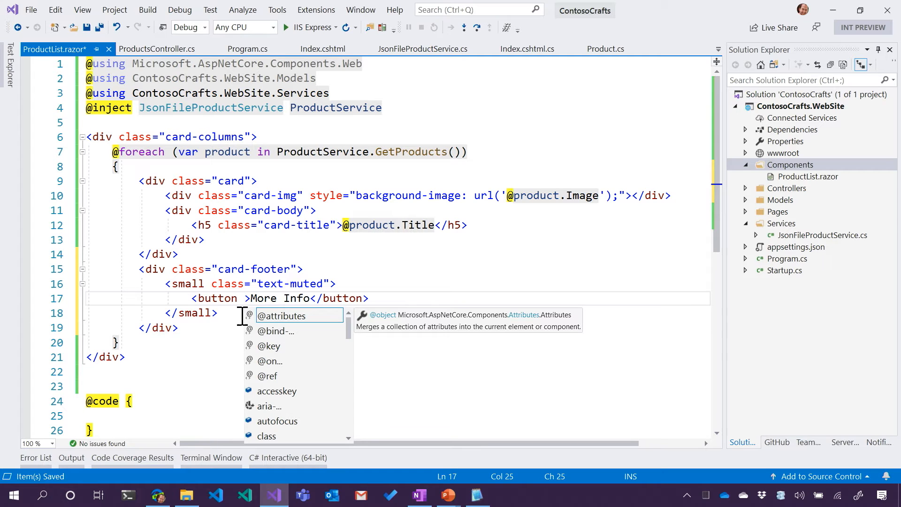
mouse_move(283, 372)
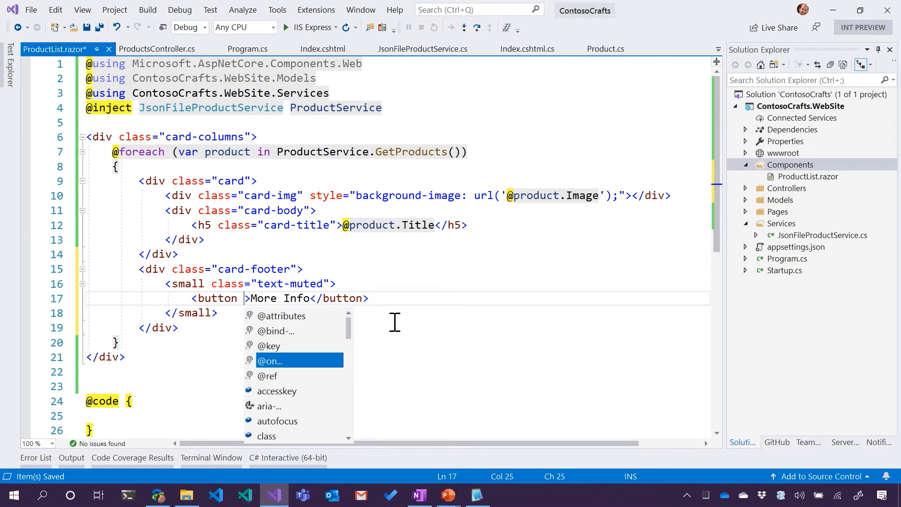
type("on")
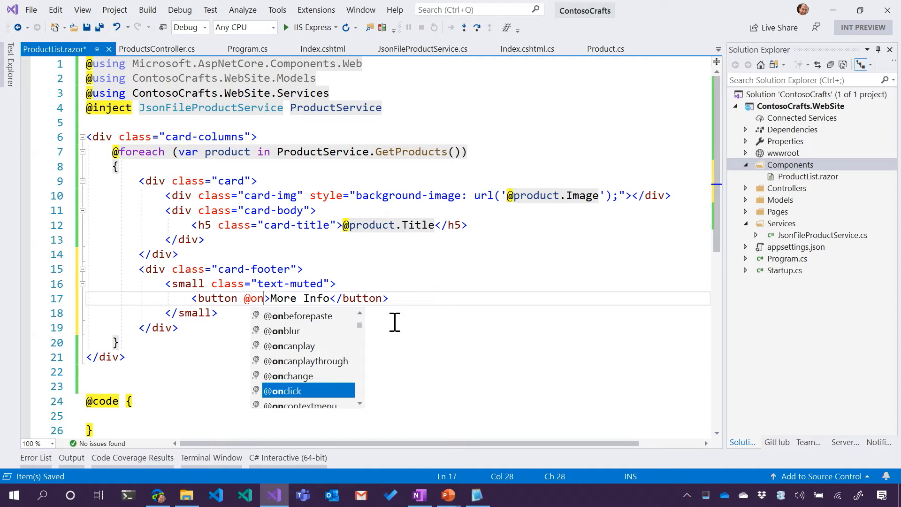
key("Backspace")
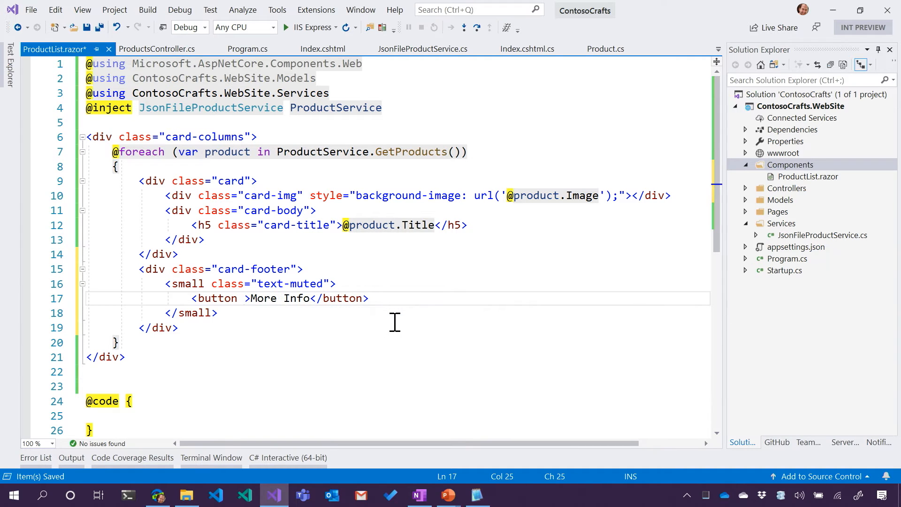
type("@onclick=\"")
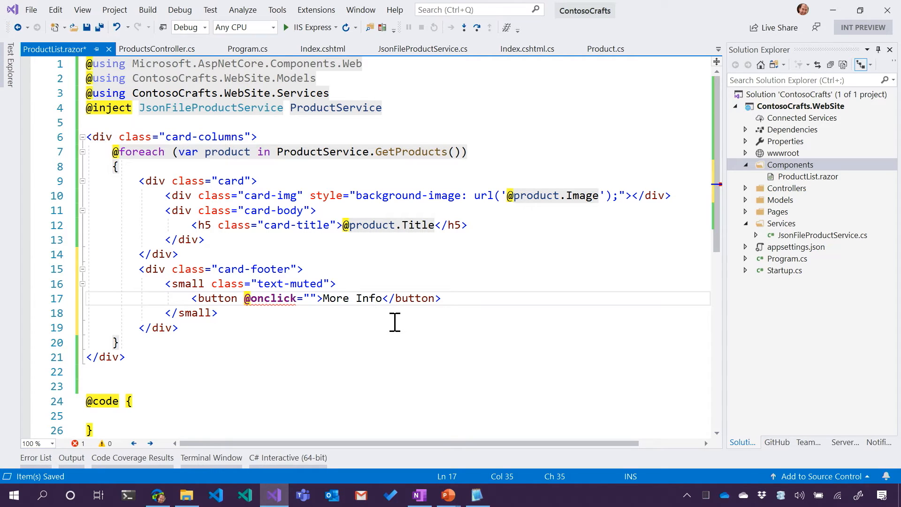
type("(")
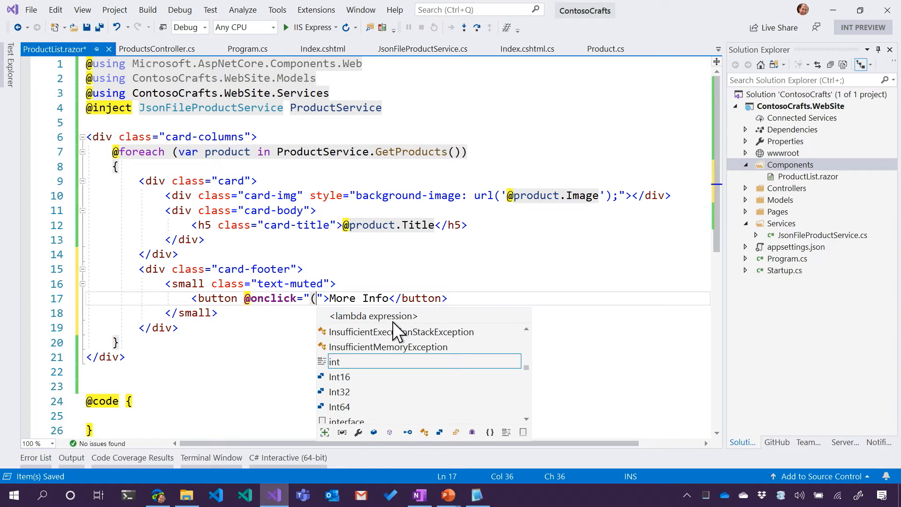
type("e")
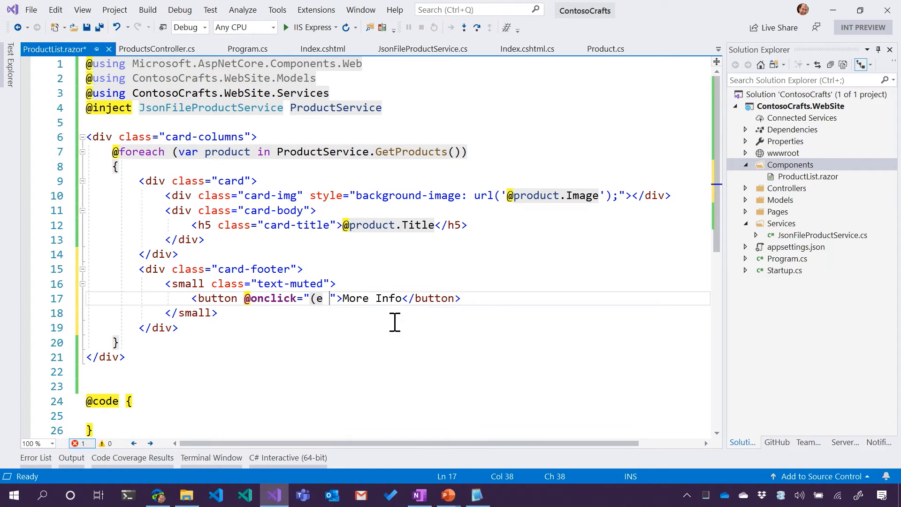
type("=> SelectProduct(")
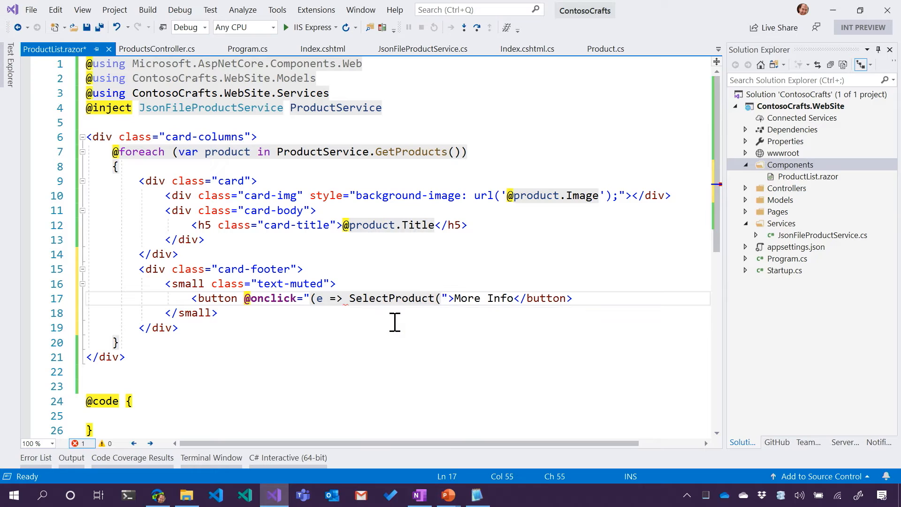
type("product.Id))")
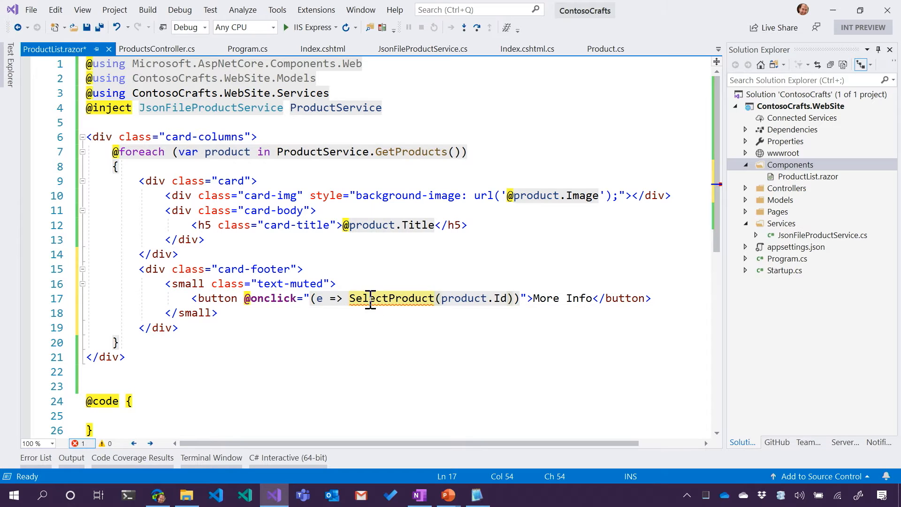
scroll("down", 3)
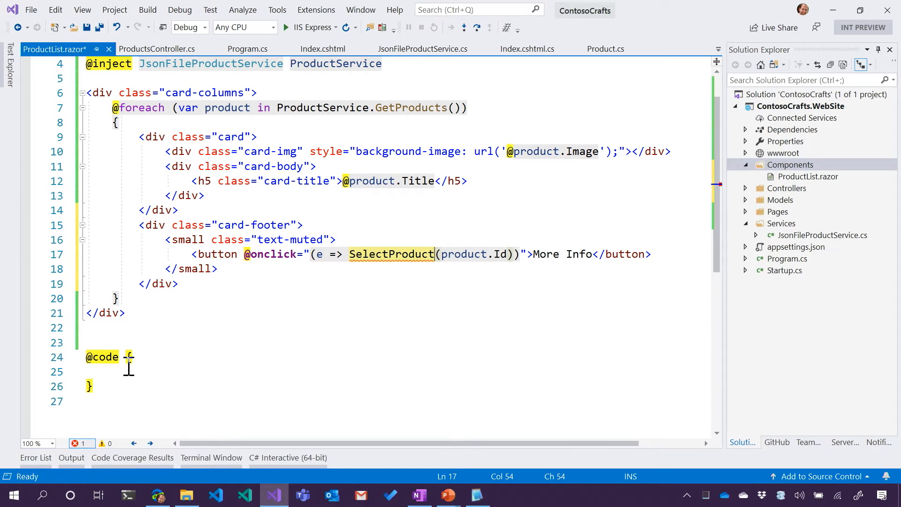
key("ctrl+s")
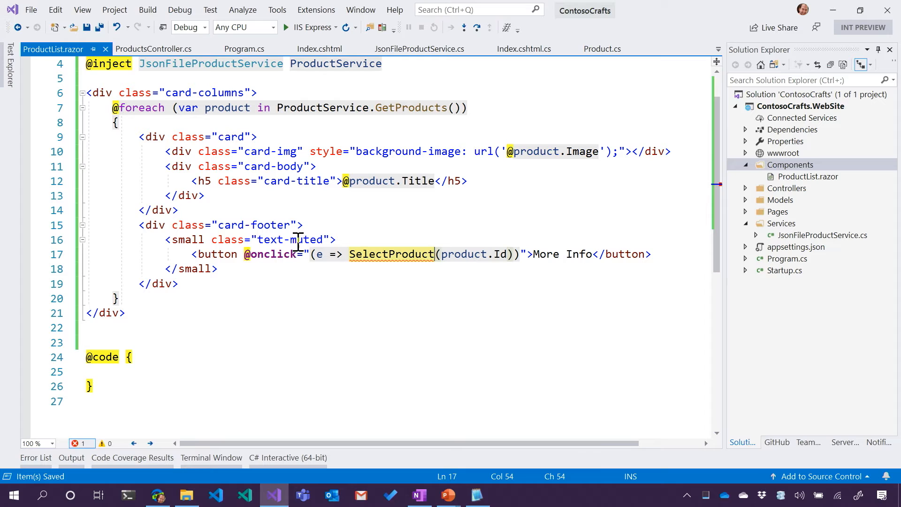
mouse_move(331, 241)
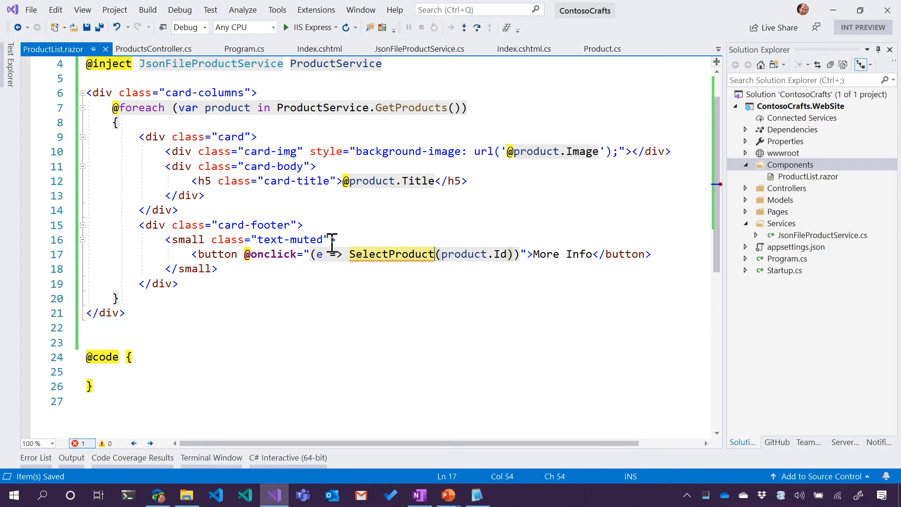
left_click(328, 240)
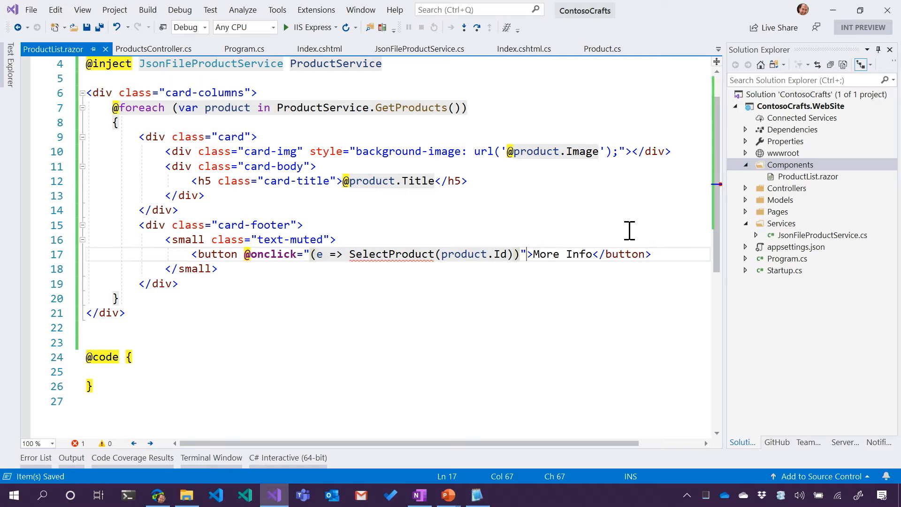
Step: Add data-toggle modal, data-target "#productModal" and class "btn btn-primary" to the More Info button
key("enter")
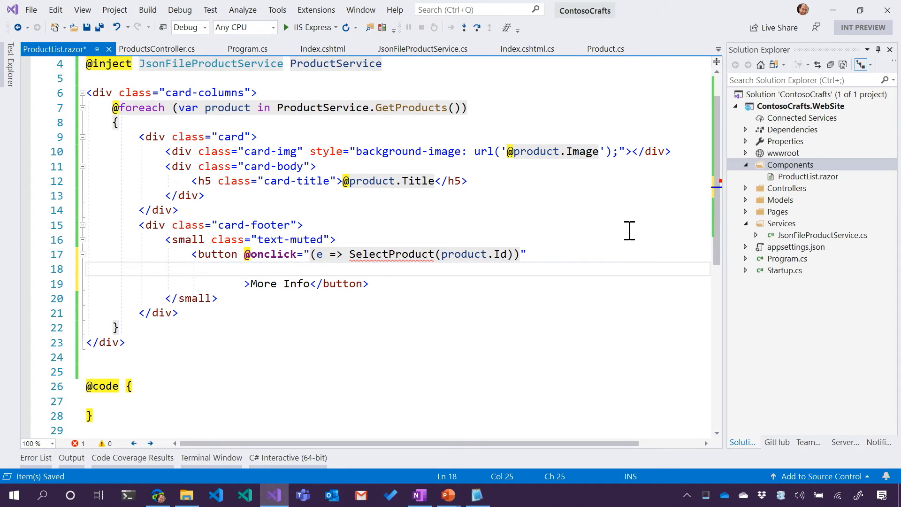
type("data")
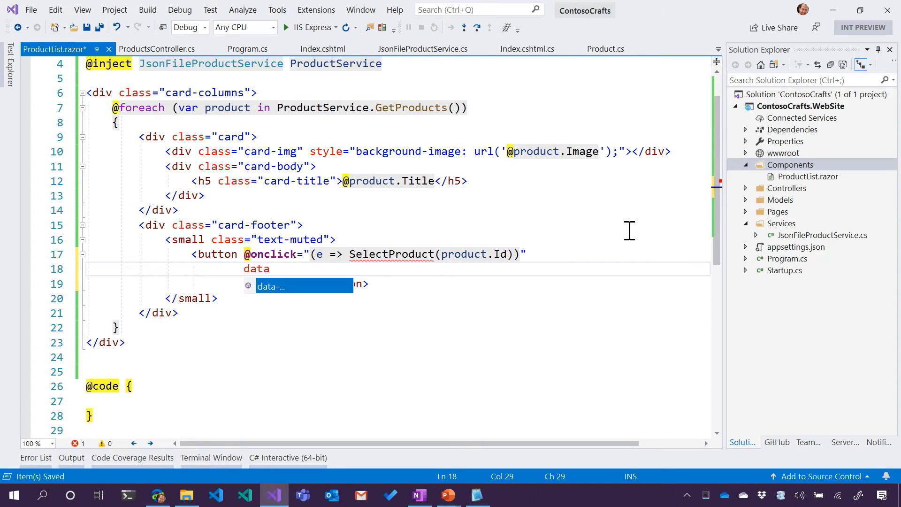
type("toggle=\"")
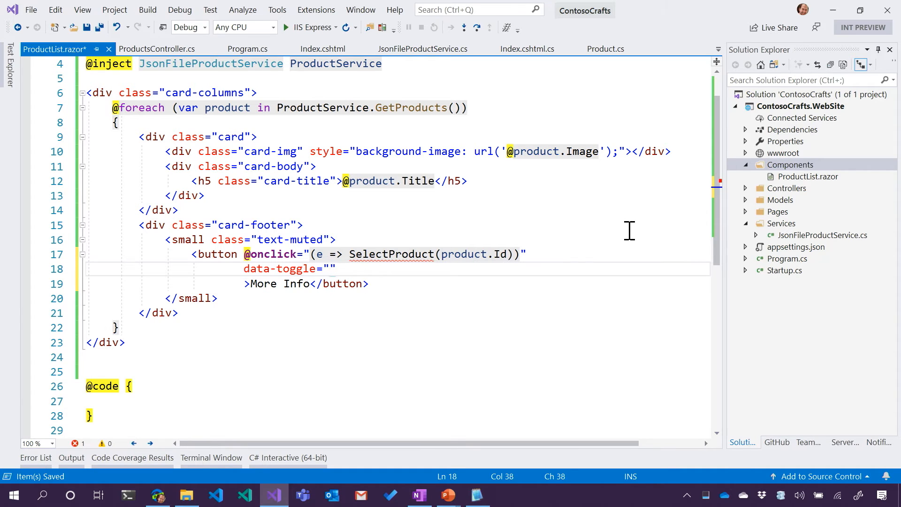
type("modal")
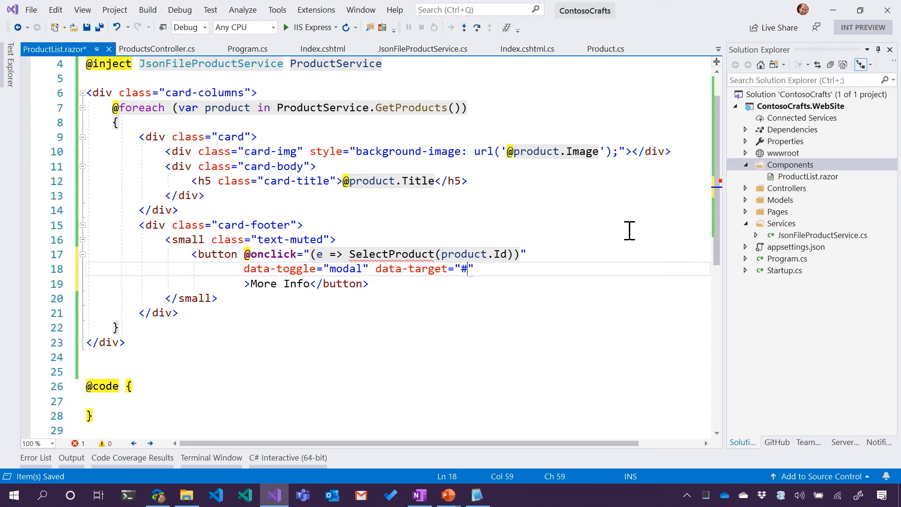
type("productMode")
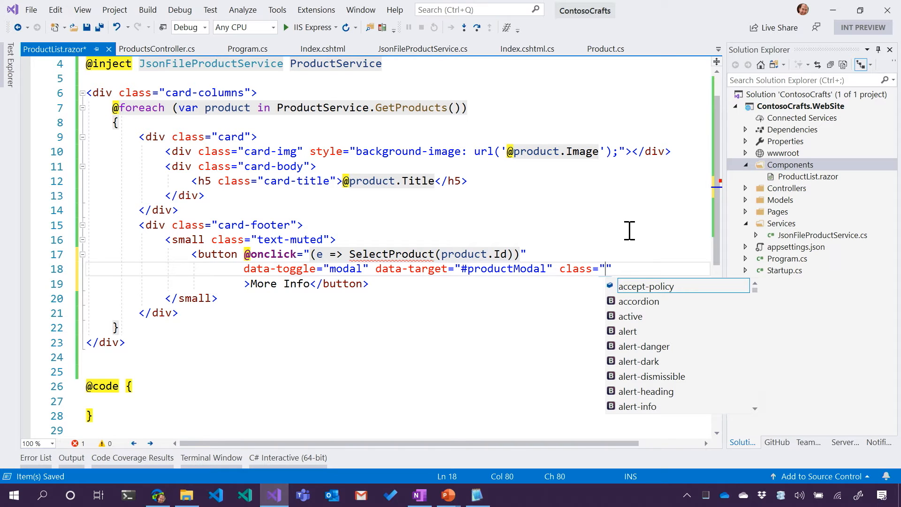
type("b")
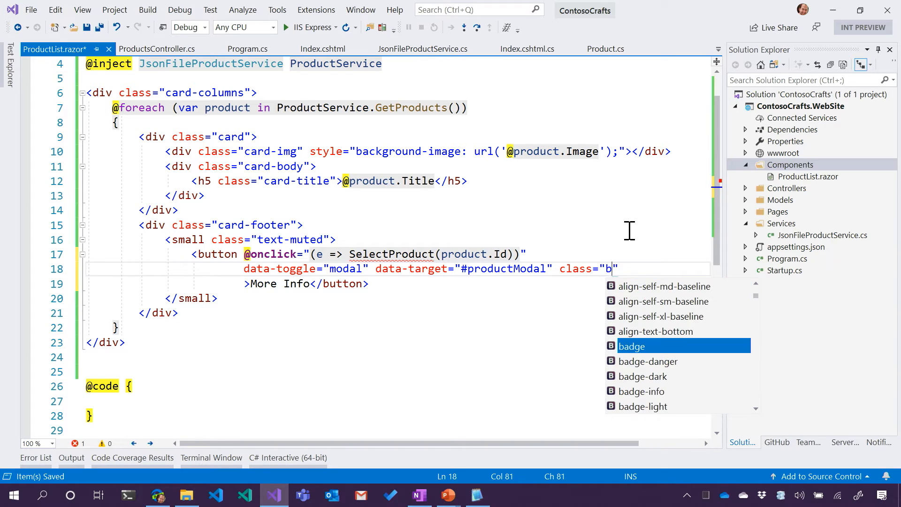
type("tn")
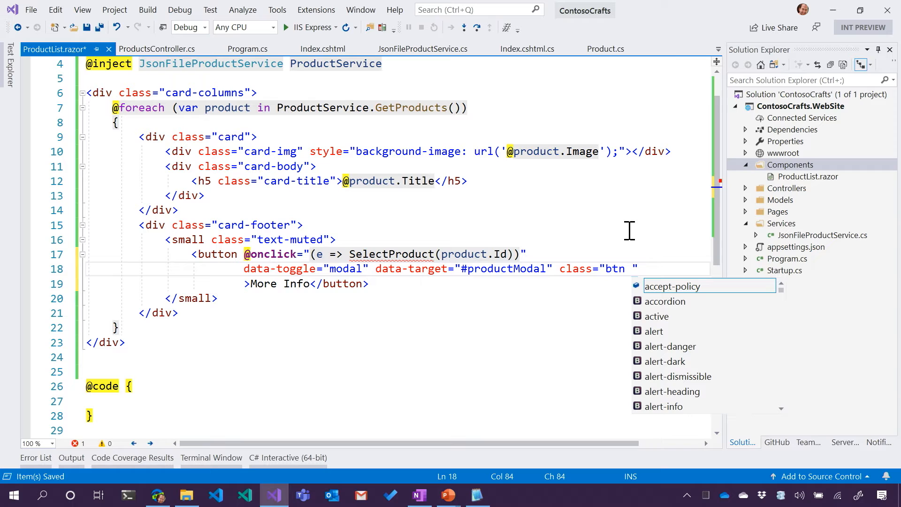
type("btn-primary")
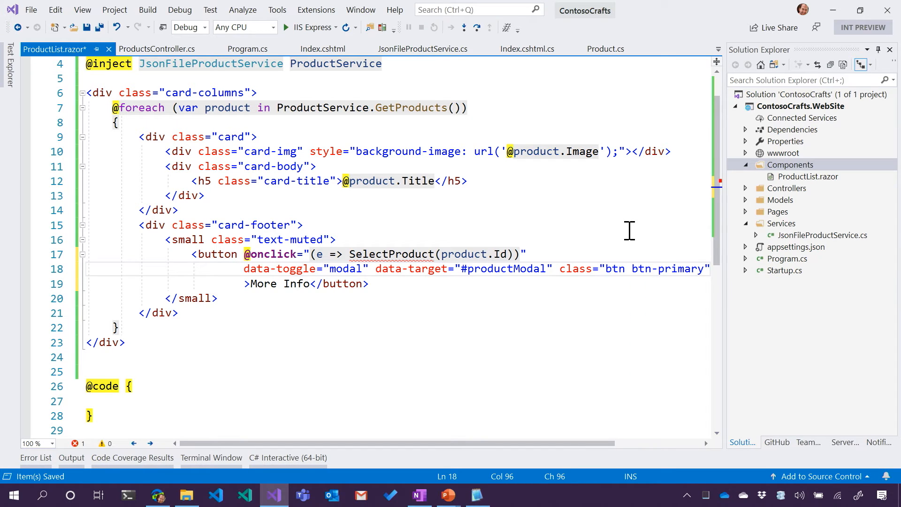
left_click(367, 283)
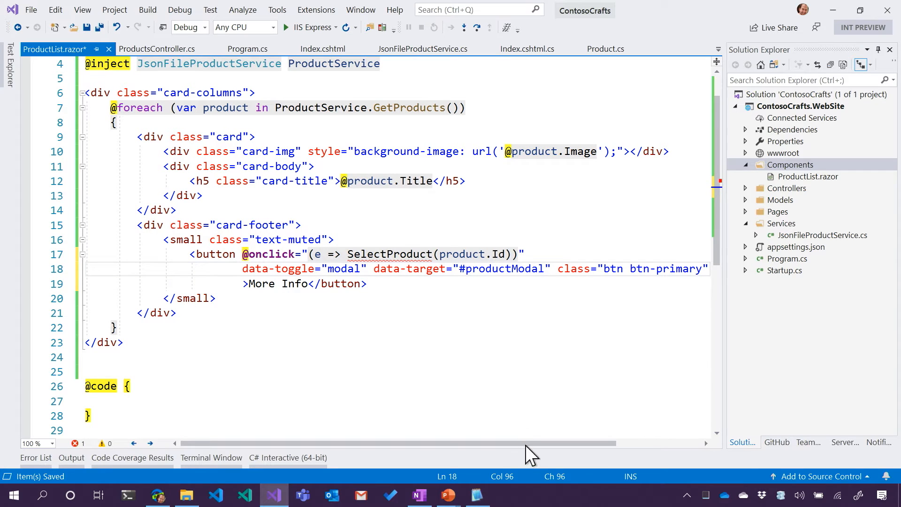
scroll("right", 3)
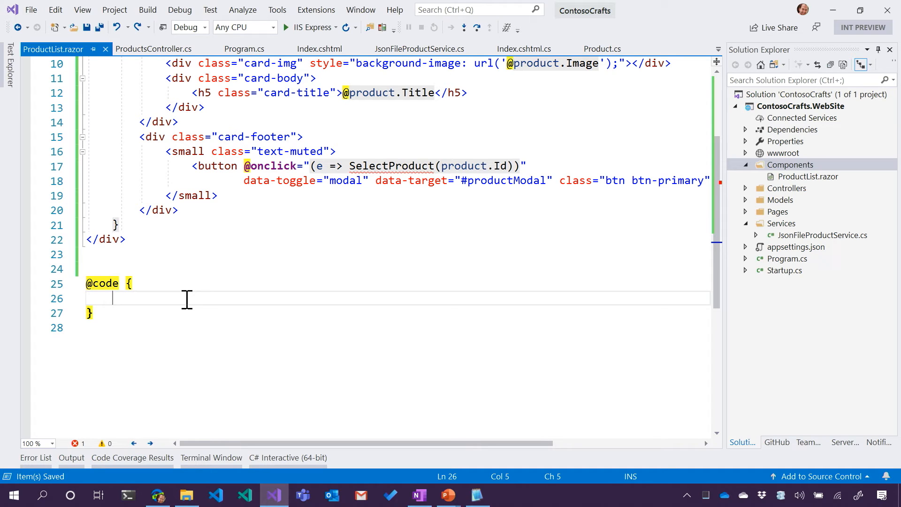
type("Pr")
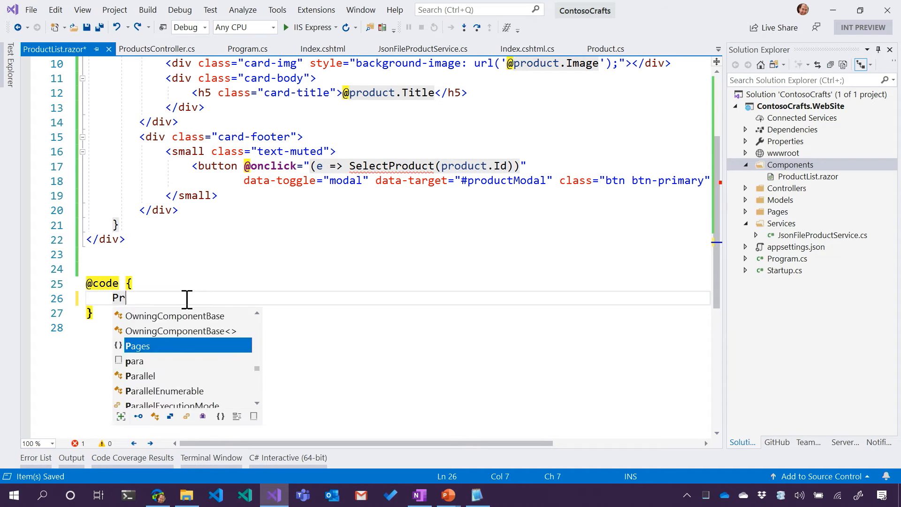
type("oduct")
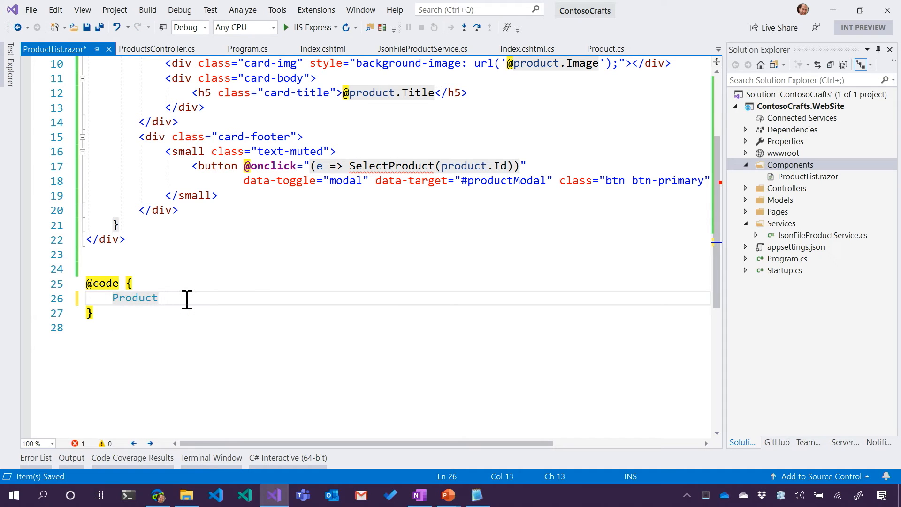
type("selectProduct;")
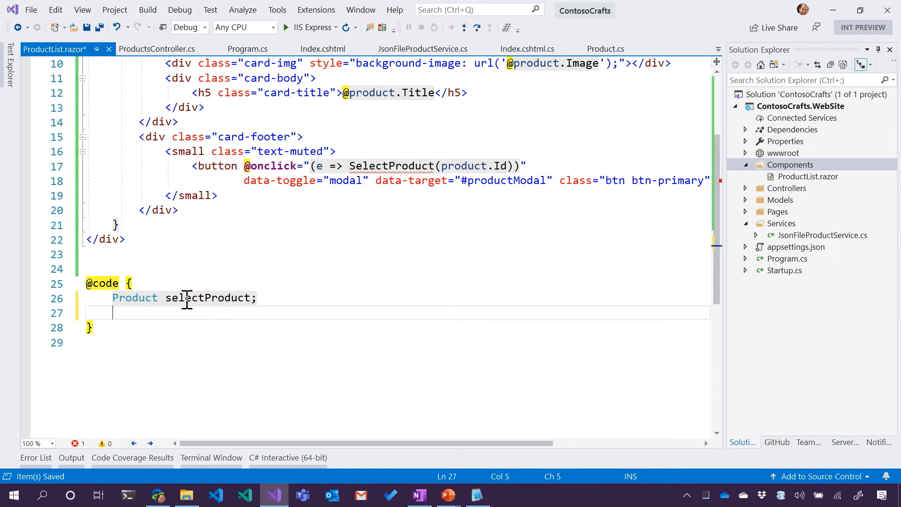
type("string sel")
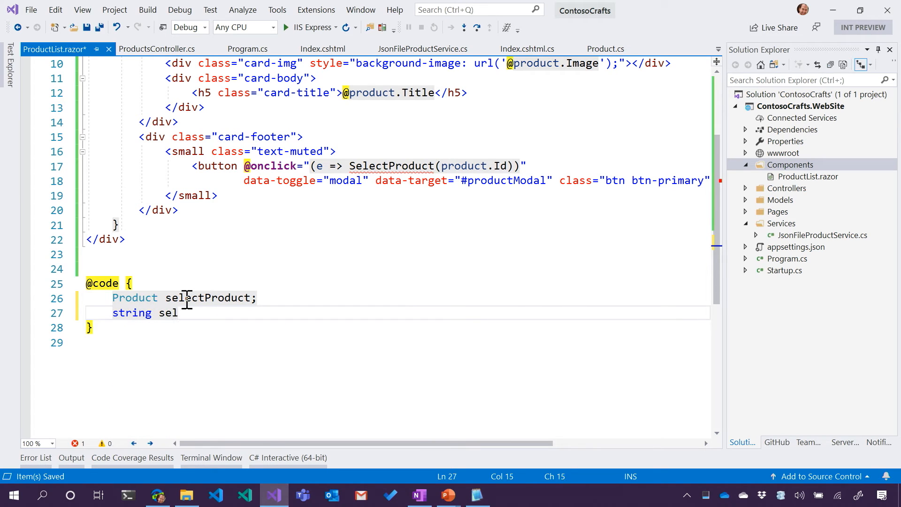
type("ectProductId;")
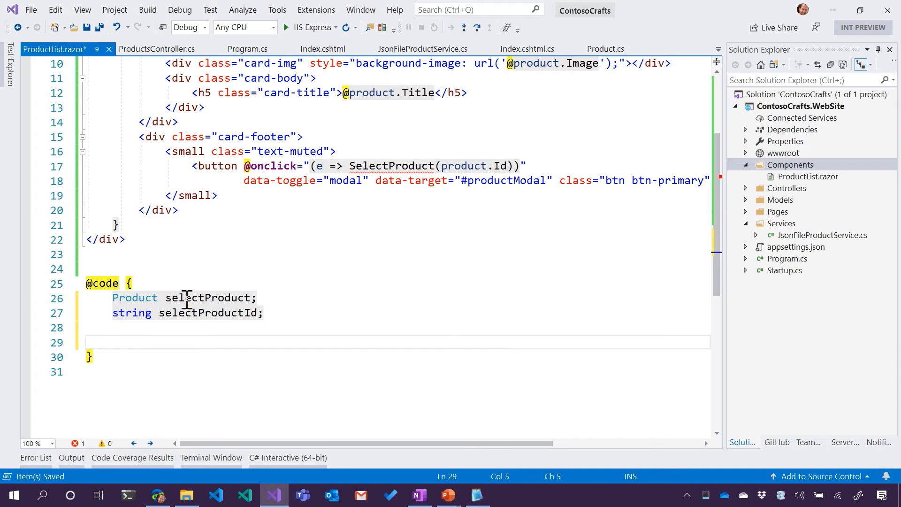
mouse_move(390, 166)
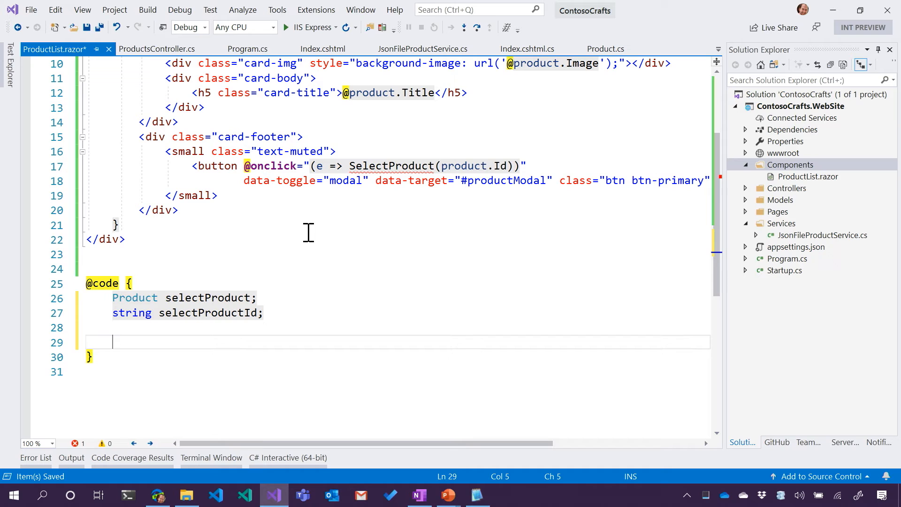
Step: Write SelectProduct(string productId) setting selectProductId and selectProduct via GetProducts().First(x => x.Id == productId)
type("void SelectPr")
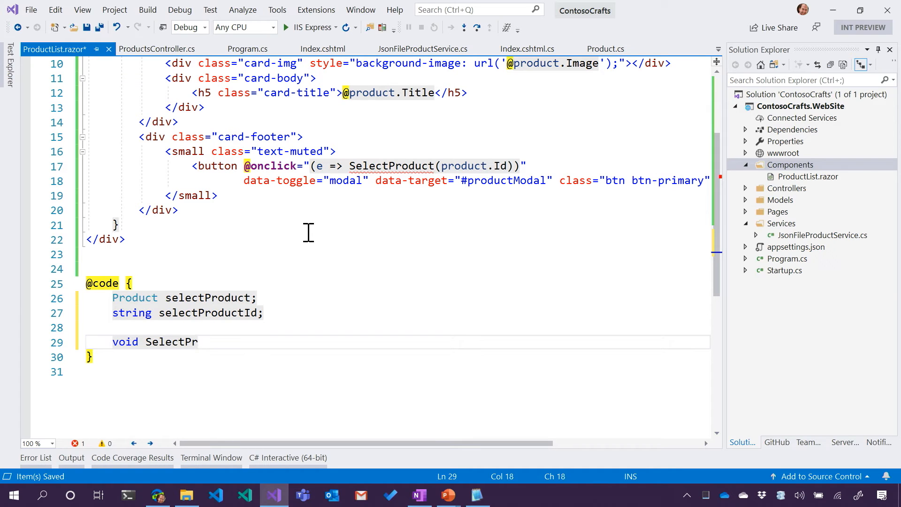
type("oduct(")
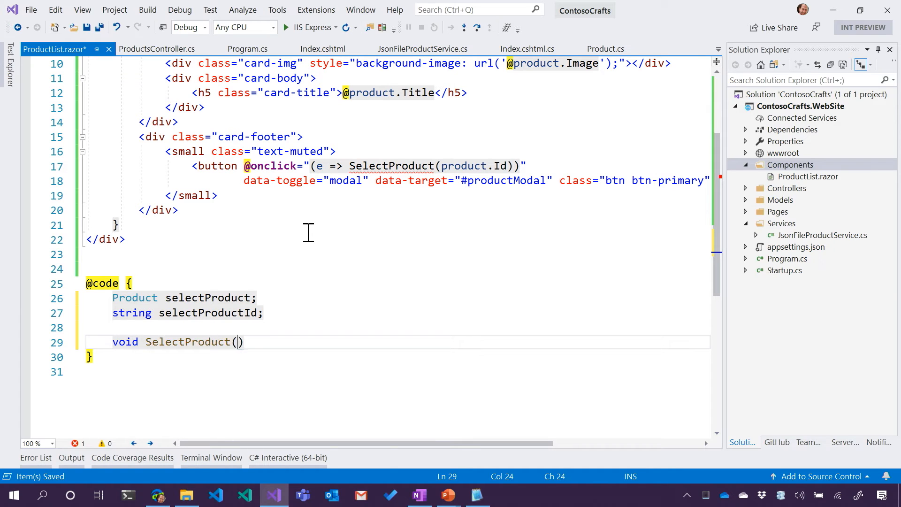
type("string productId")
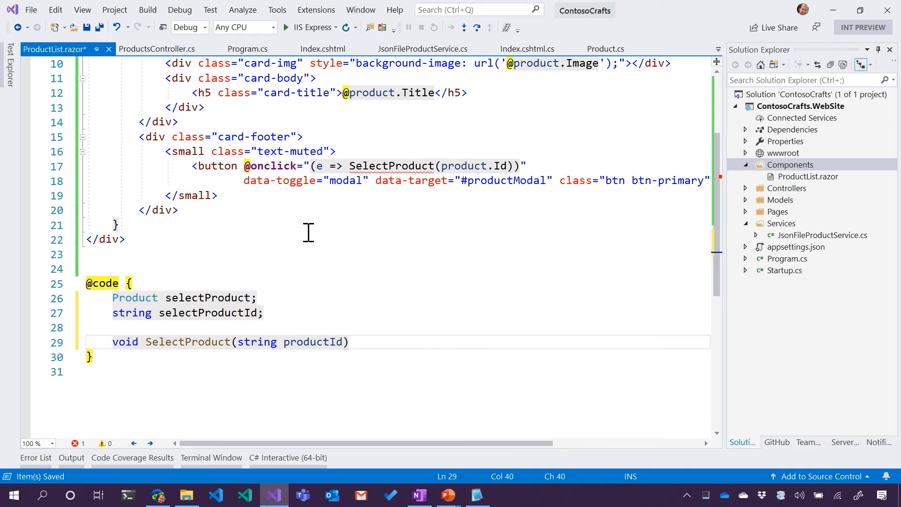
key("enter")
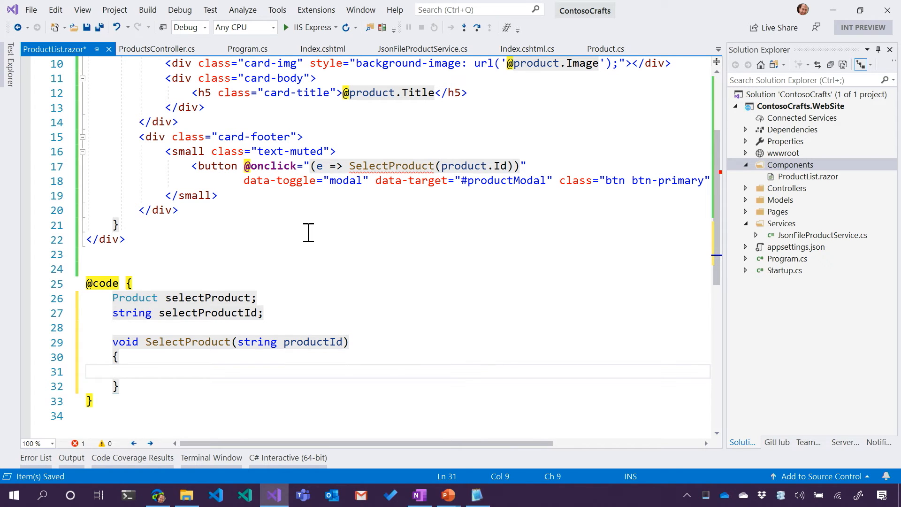
type("selectProductId = productId;")
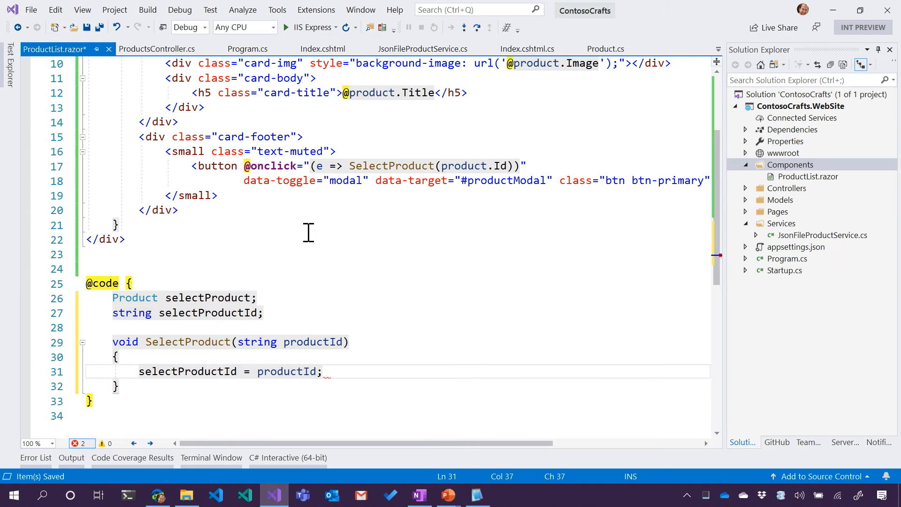
type("selectProduct =")
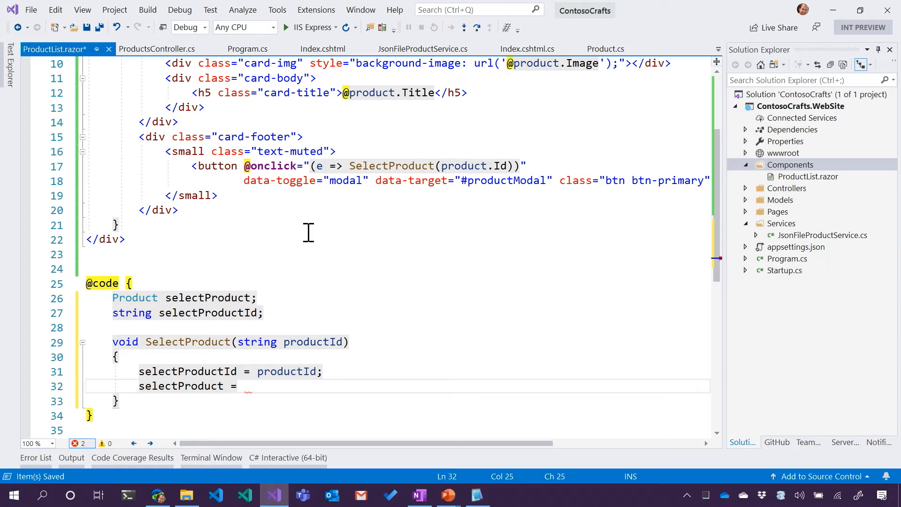
type("ProductService.GetPr")
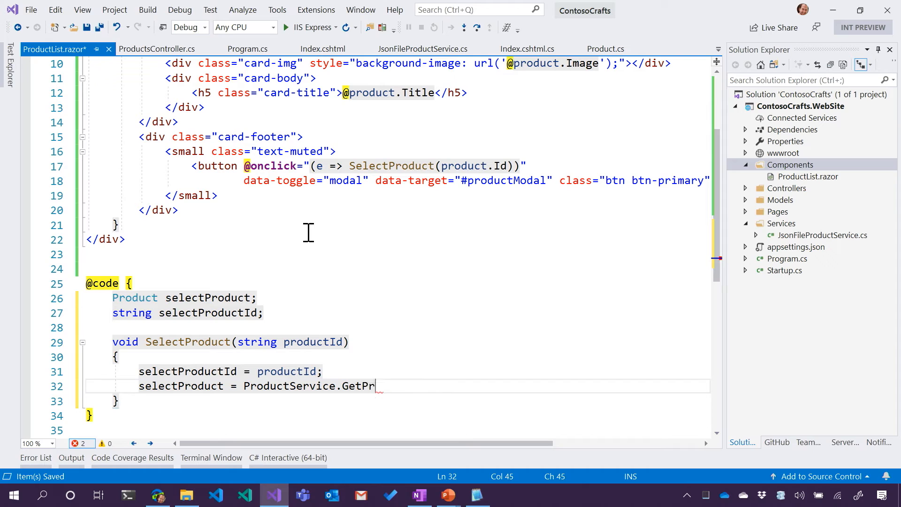
type("oduct()")
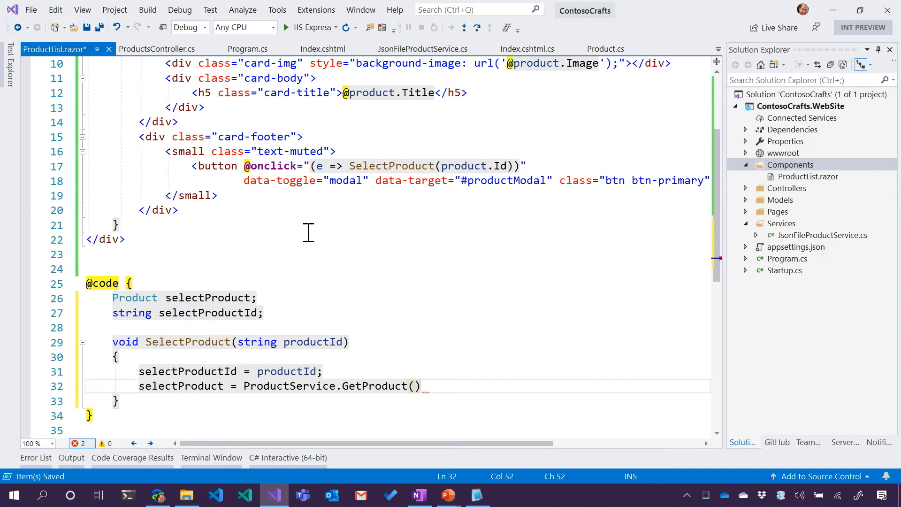
type("s")
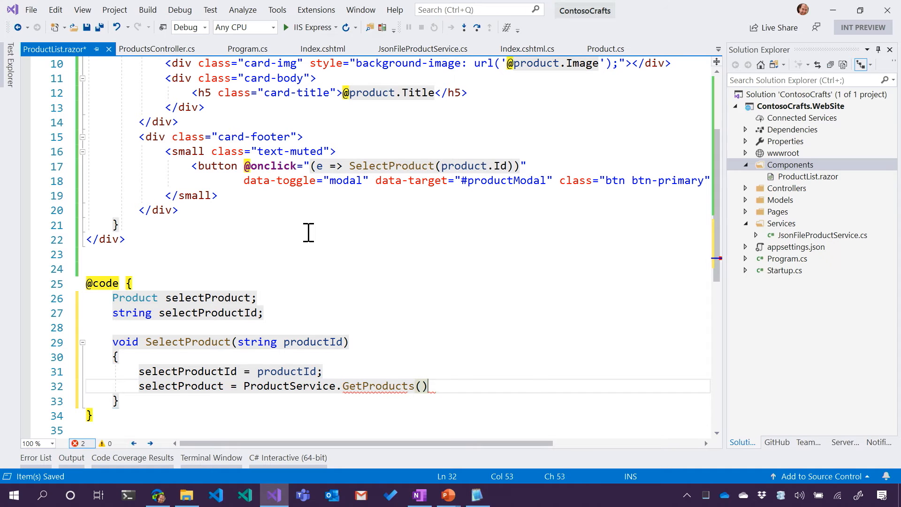
type(".First(x => x.")
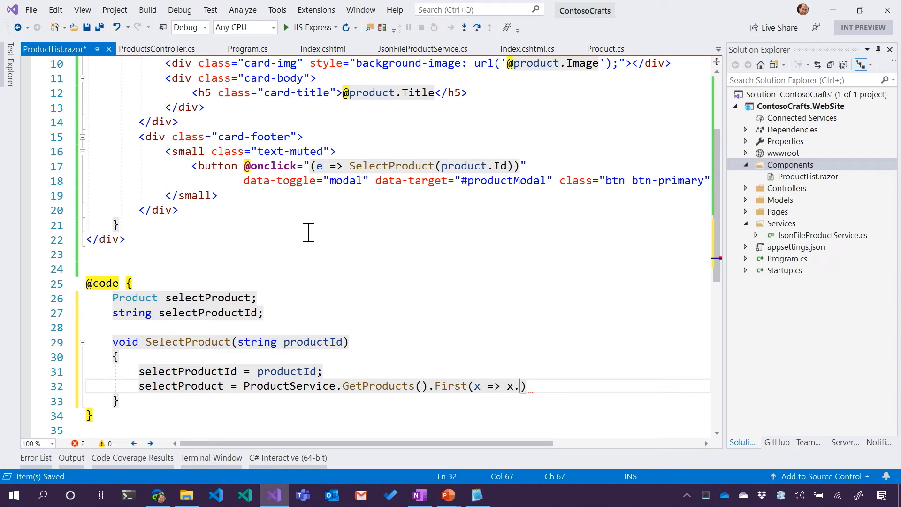
type("Id == productId")
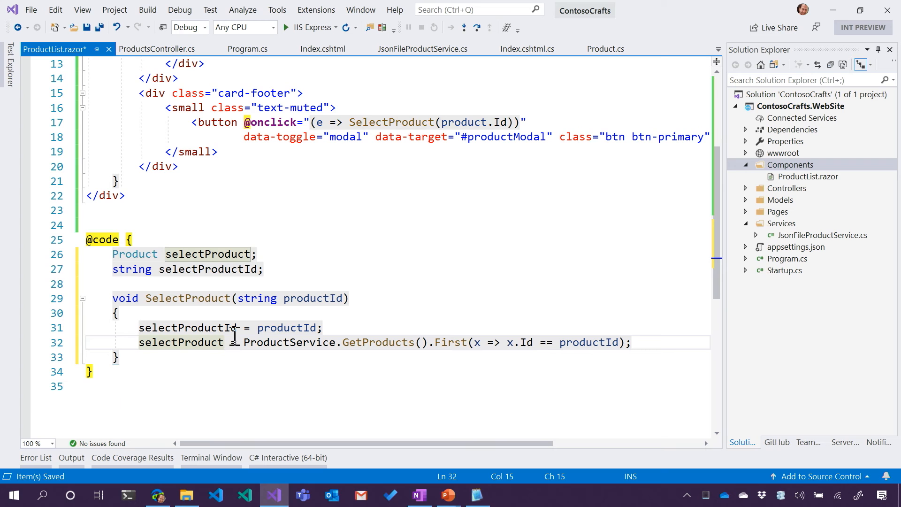
scroll("up", 3)
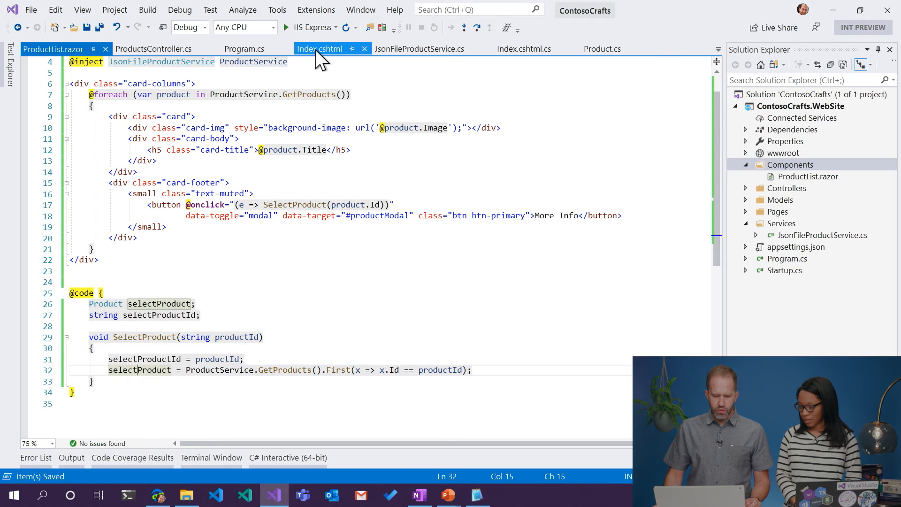
Step: Add services.AddServerSideBlazor() below AddRazorPages in Startup.cs ConfigureServices
left_click(320, 49)
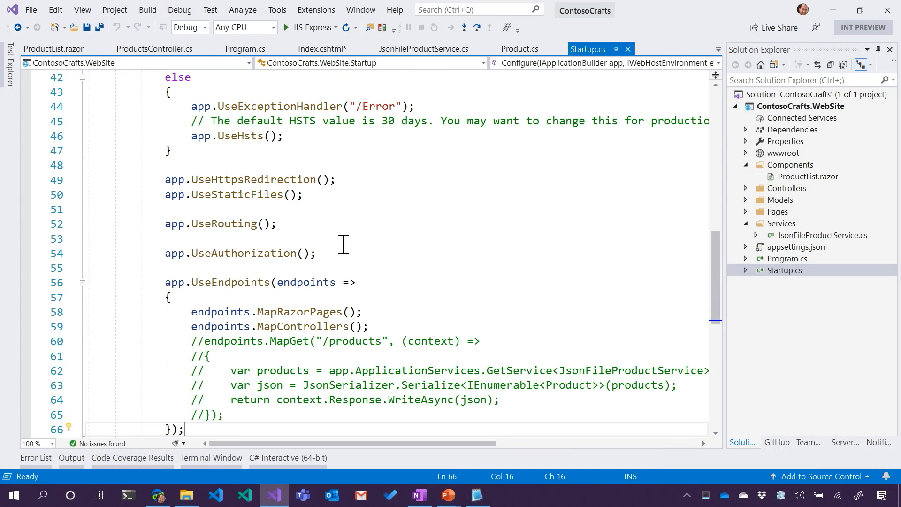
scroll("up", 3)
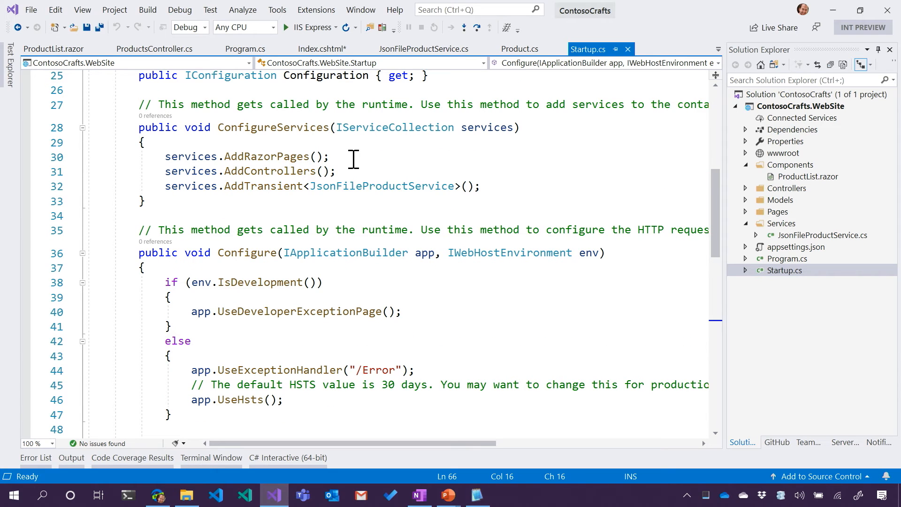
left_click(345, 157)
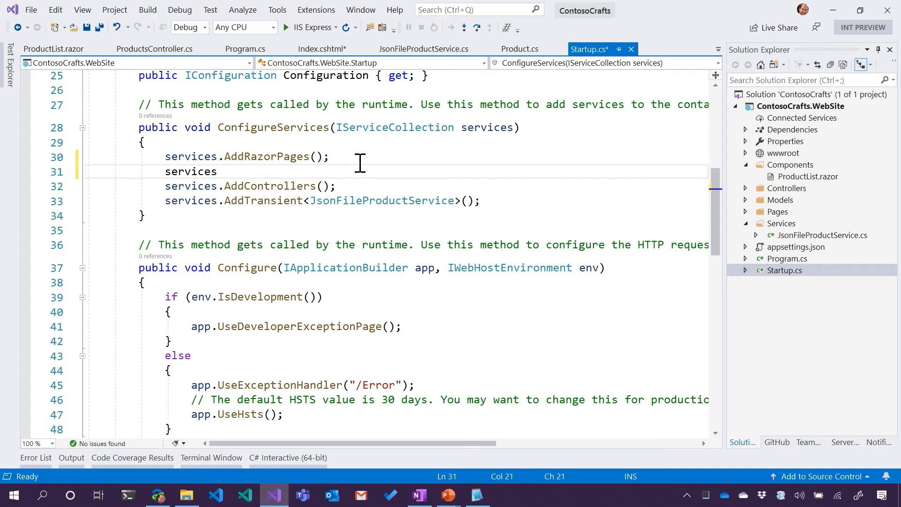
type(".AddB")
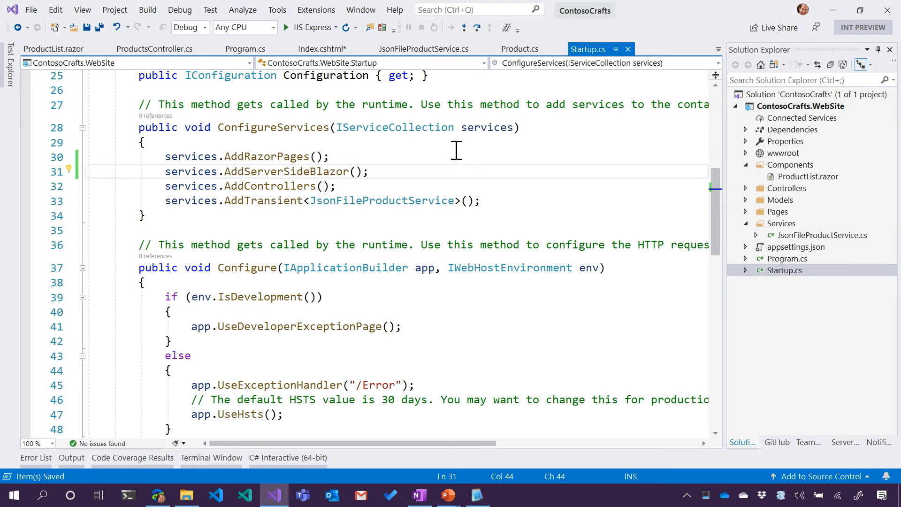
scroll("down", 3)
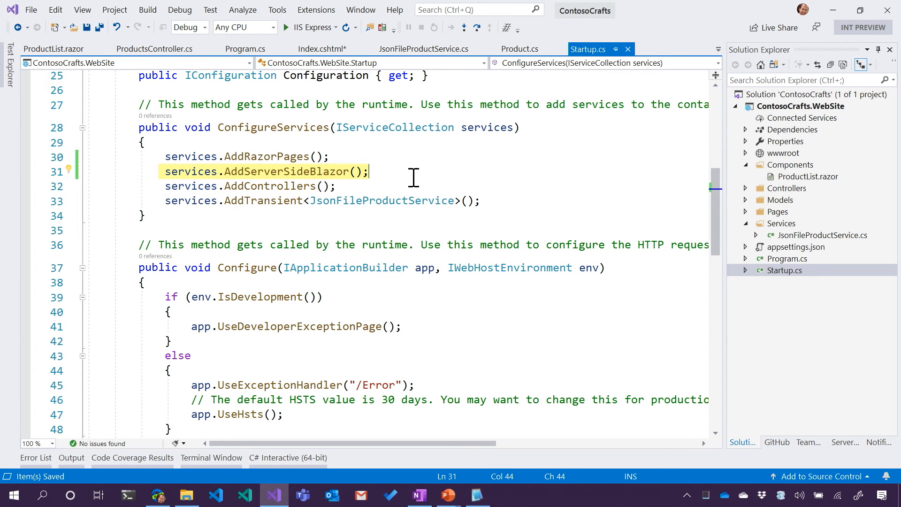
scroll("down", 3)
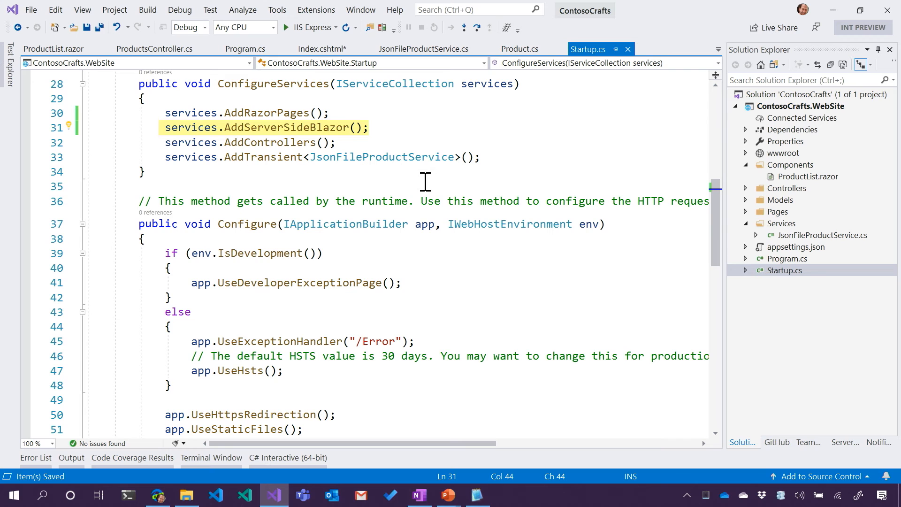
scroll("down", 3)
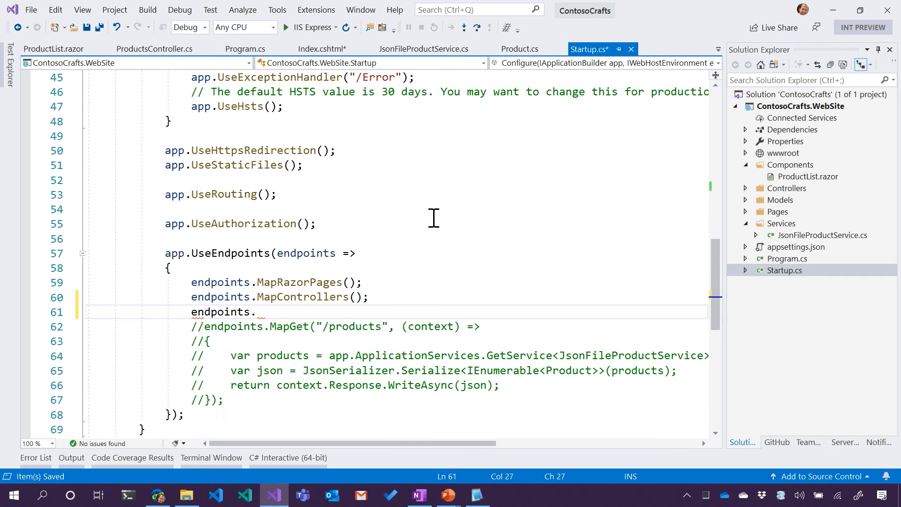
Step: Finish the endpoints.MapBlazorHub() mapping in Startup.cs and switch to the Index.cshtml page
type("MapBlazorHub();")
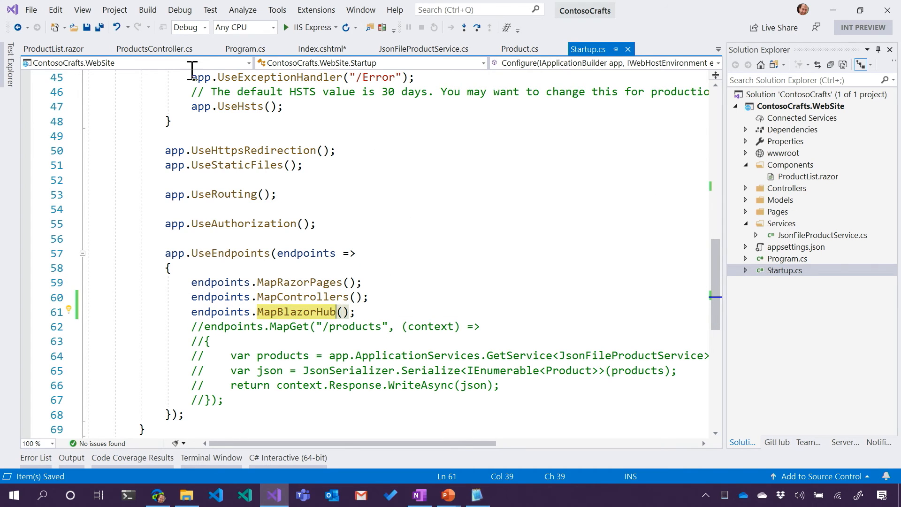
left_click(321, 49)
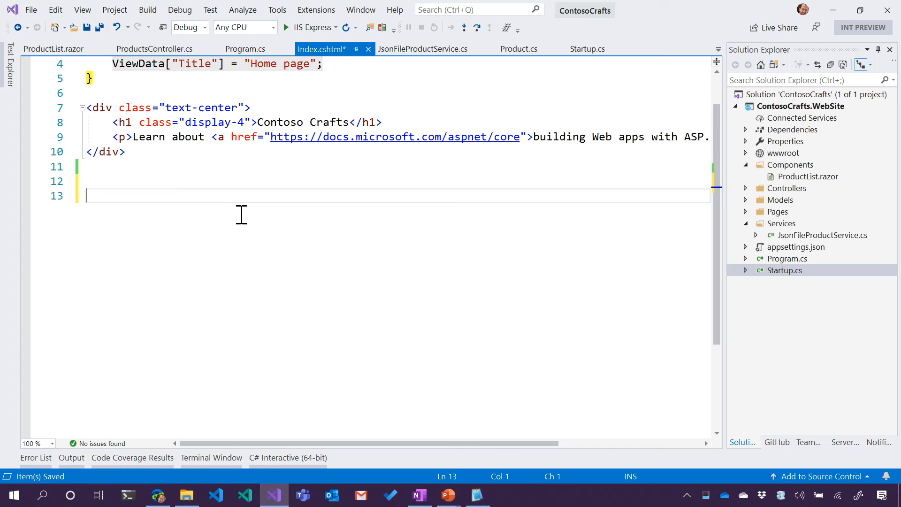
Step: Add a script tag loading _framework/blazor.server.js to Index.cshtml, save, and insert a blank line
type("<")
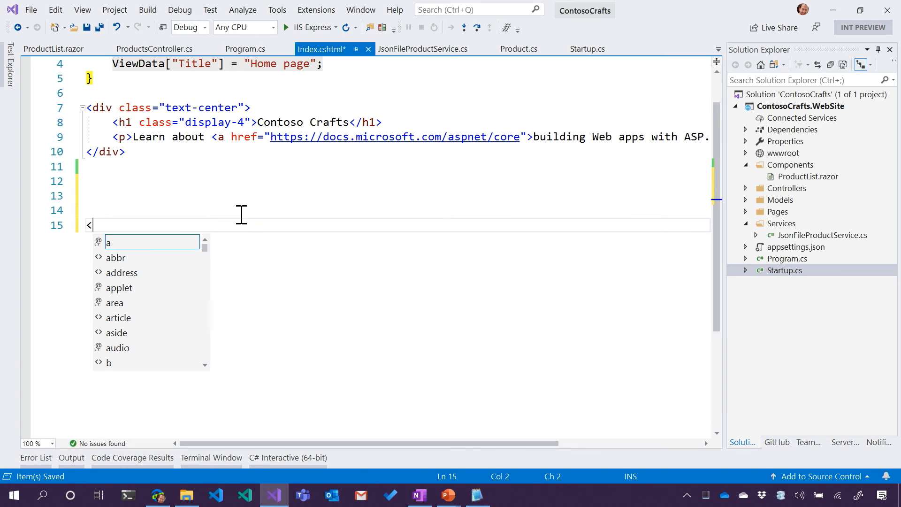
type("script src=\"_f")
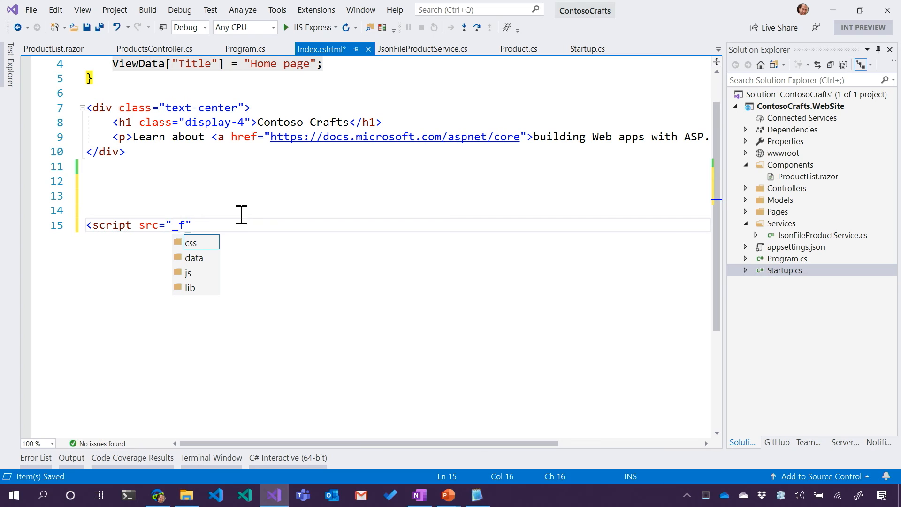
type("ramework")
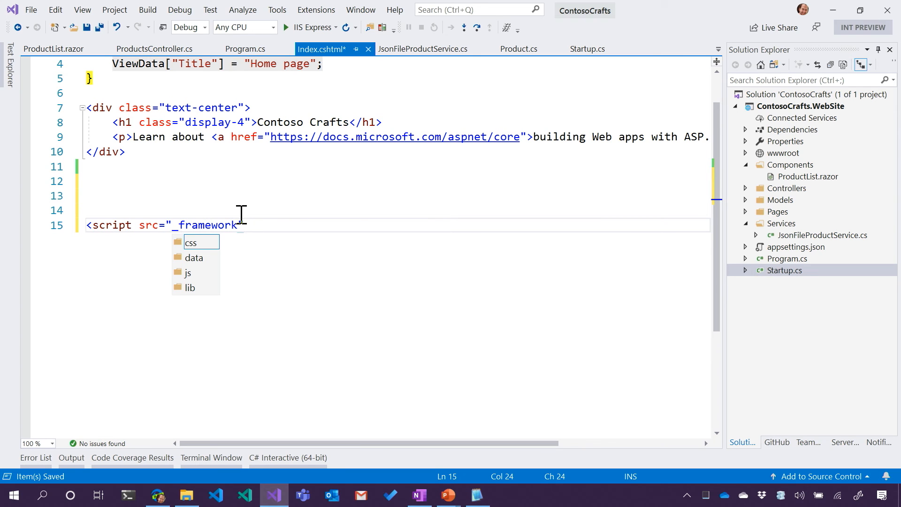
type("/blazpr")
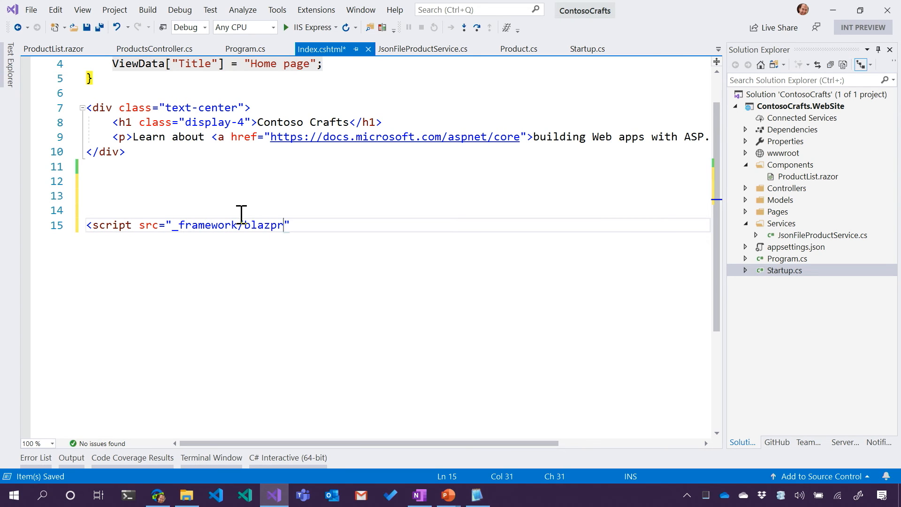
type("or/s")
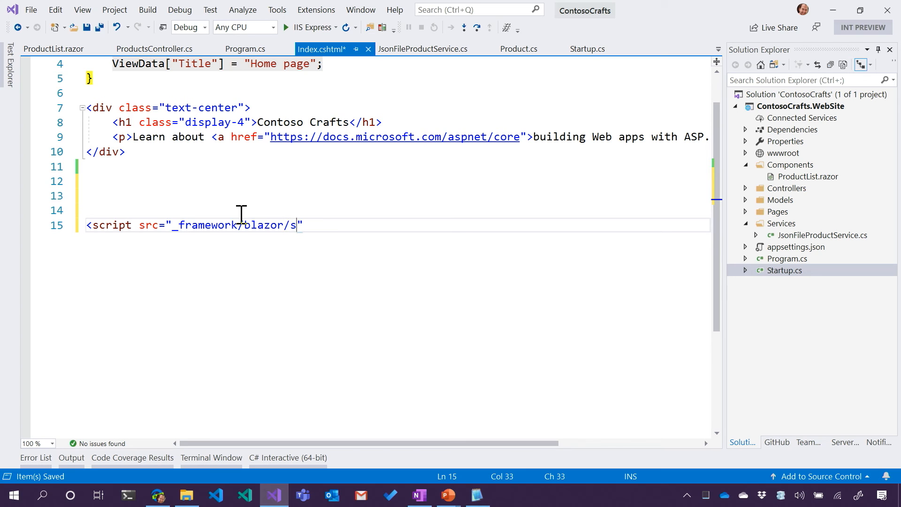
type("erver.js")
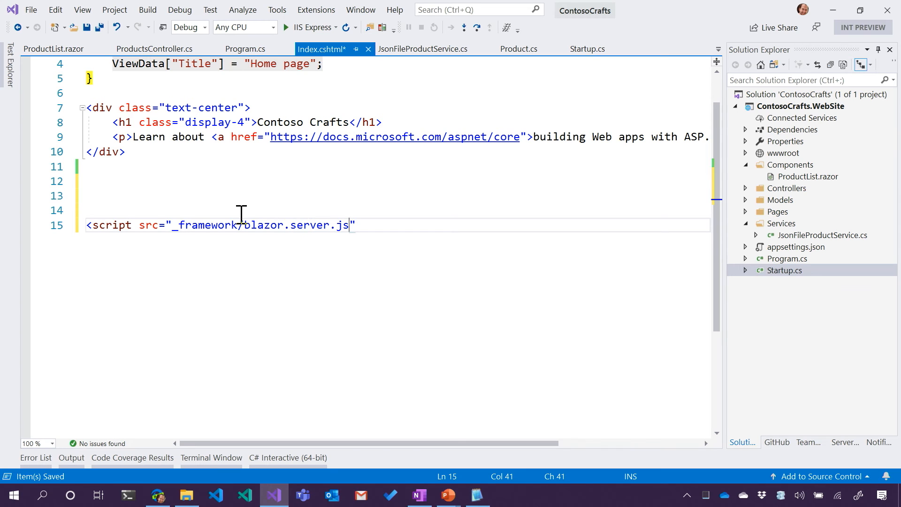
type("\"></script>")
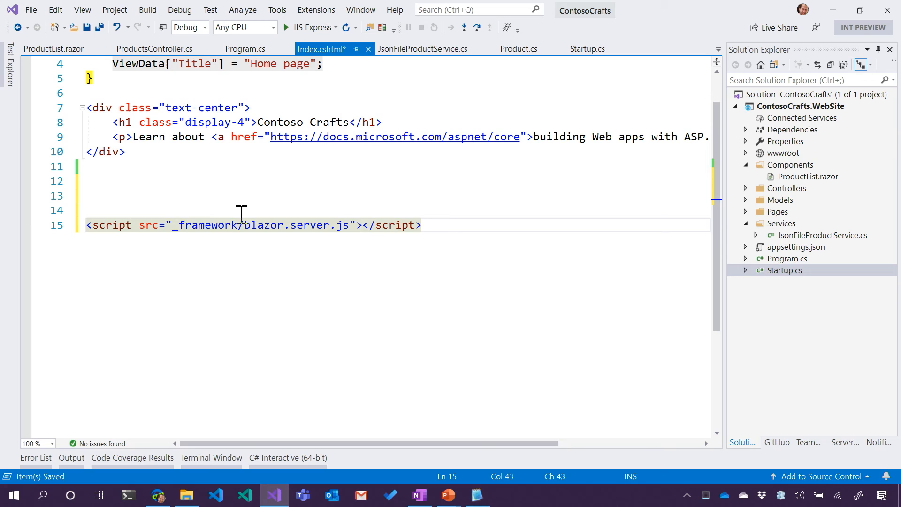
key("ctrl+s")
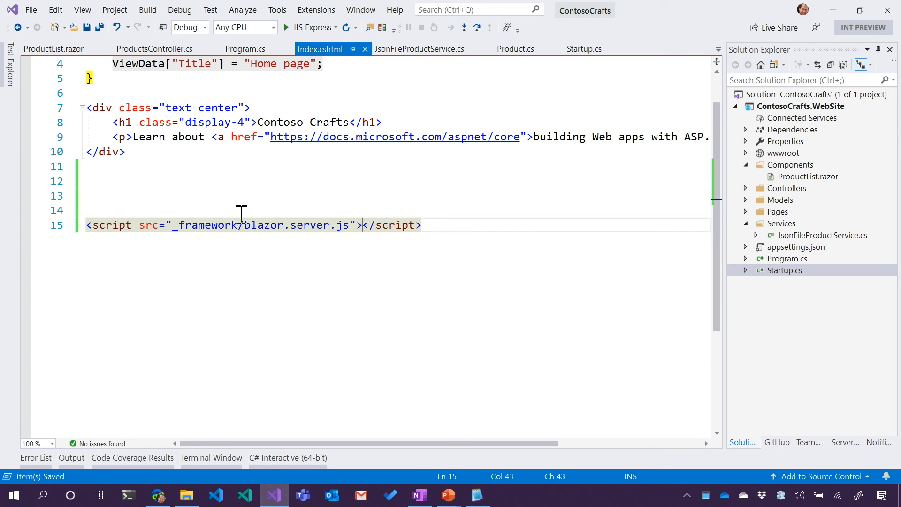
key("enter")
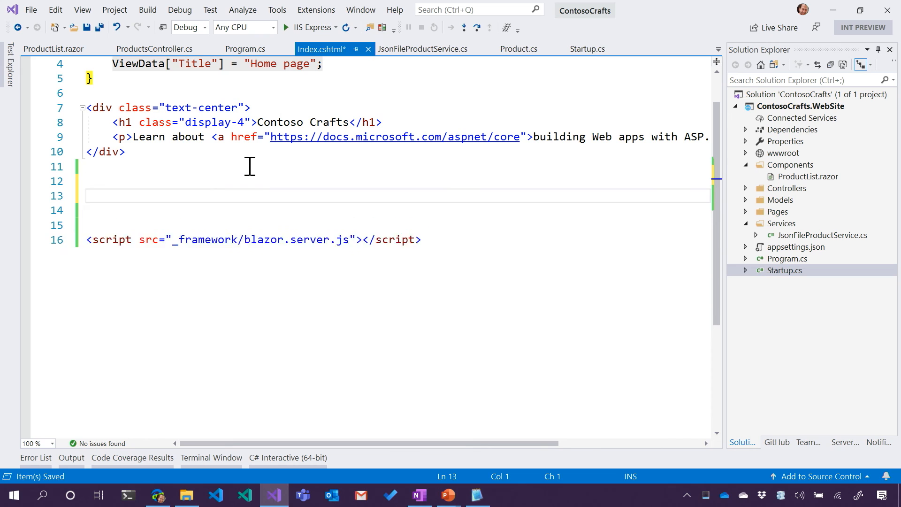
Step: Write @(await Html.RenderComponentAsync<ProductList>(RenderMode.ServerPrerendered)) above the Blazor script tag
type("@")
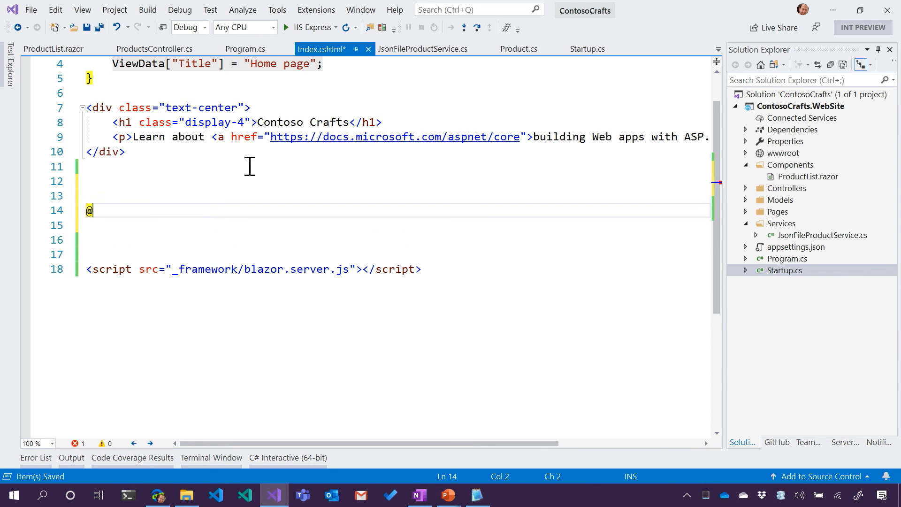
type("()")
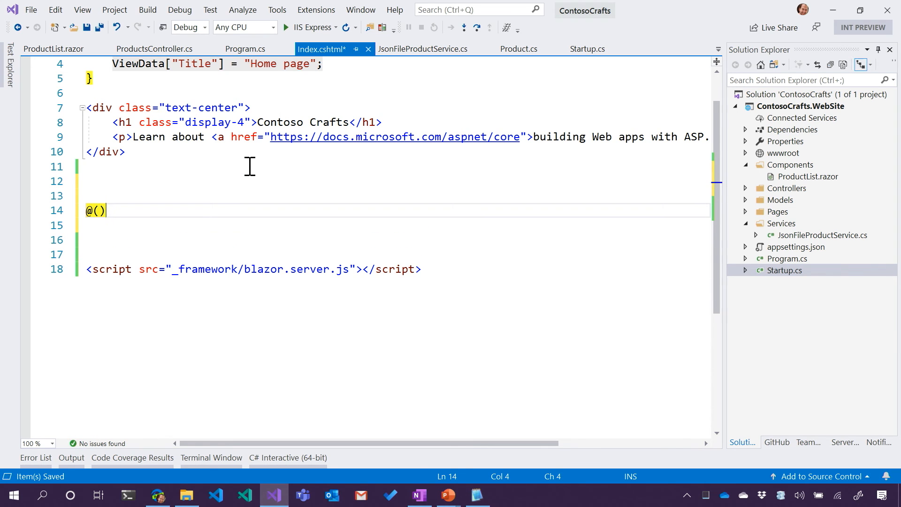
type("a")
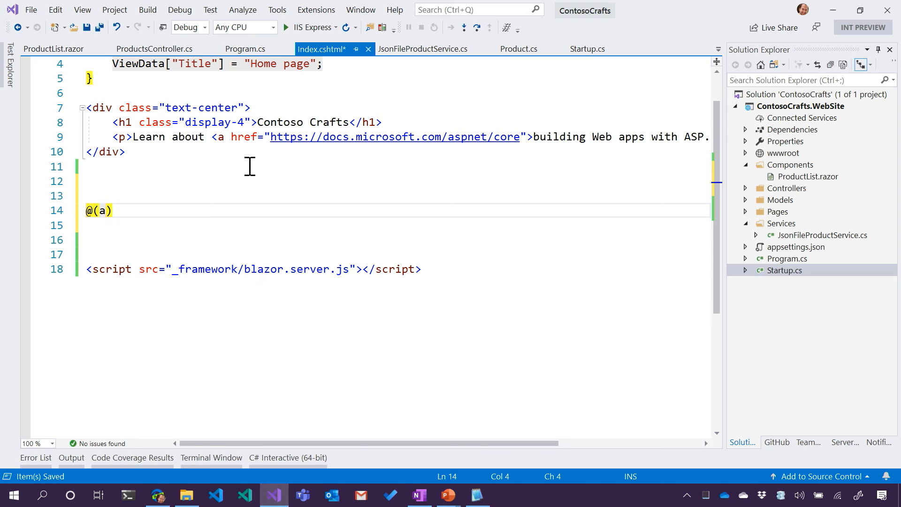
type("wat")
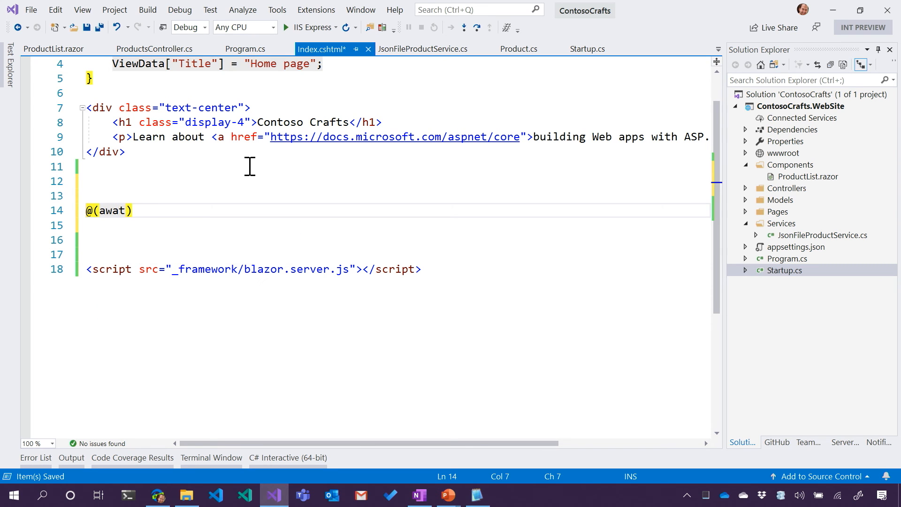
type("it Html")
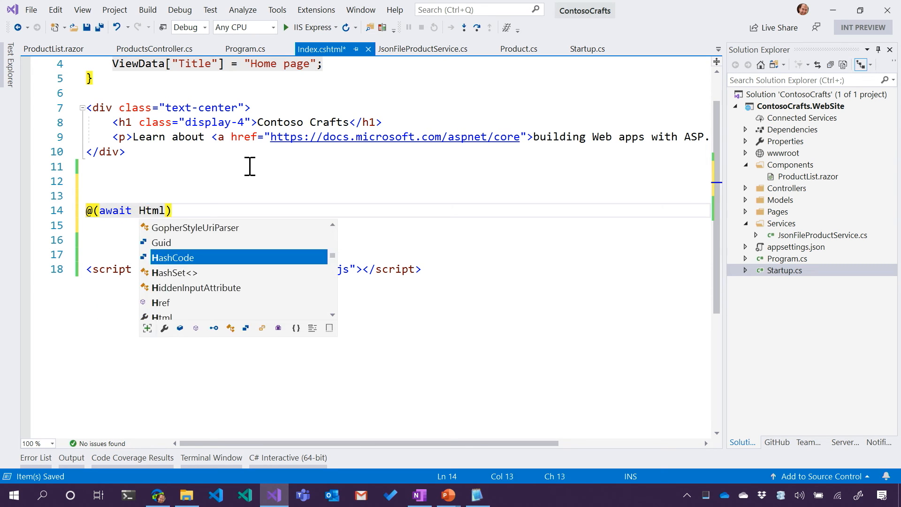
type(".RenderComponentAsync<")
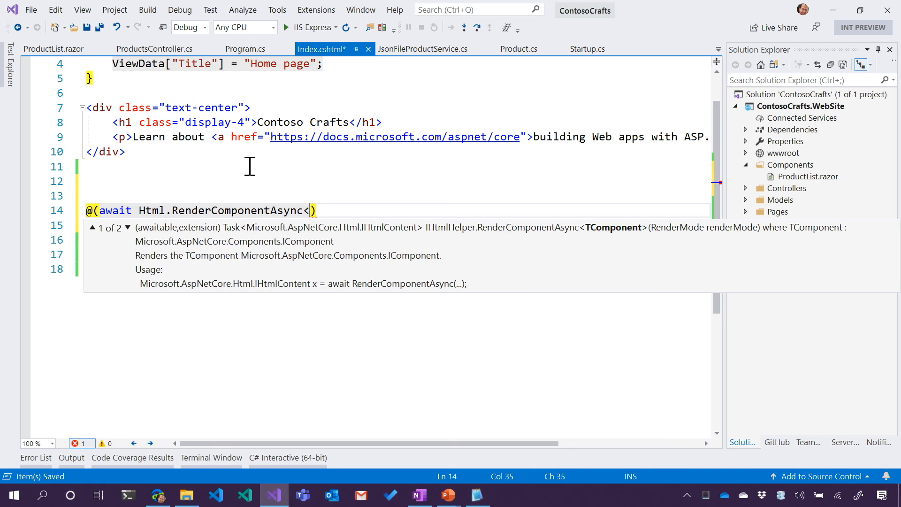
type("ProductList")
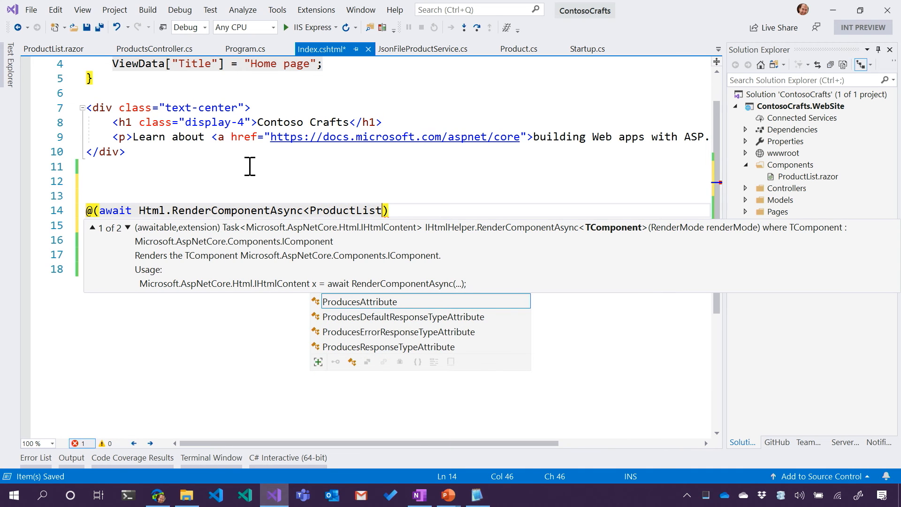
type("()")
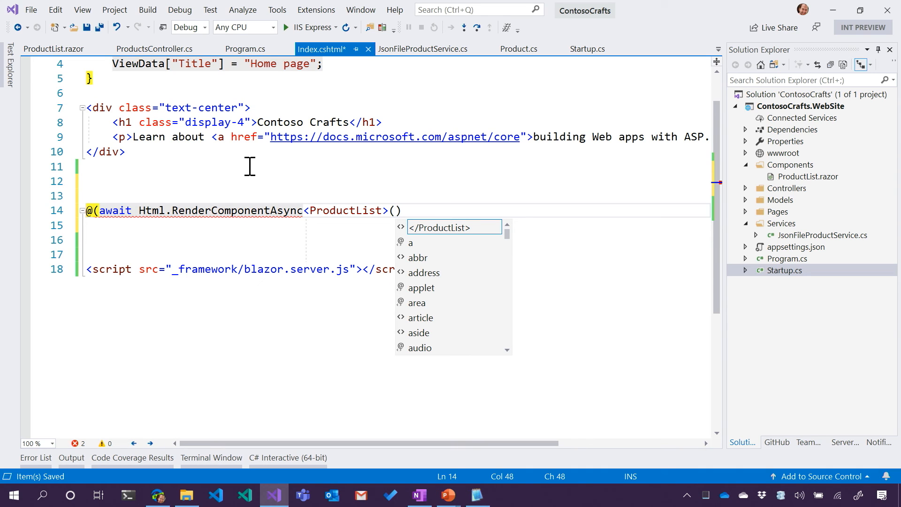
type("Ren")
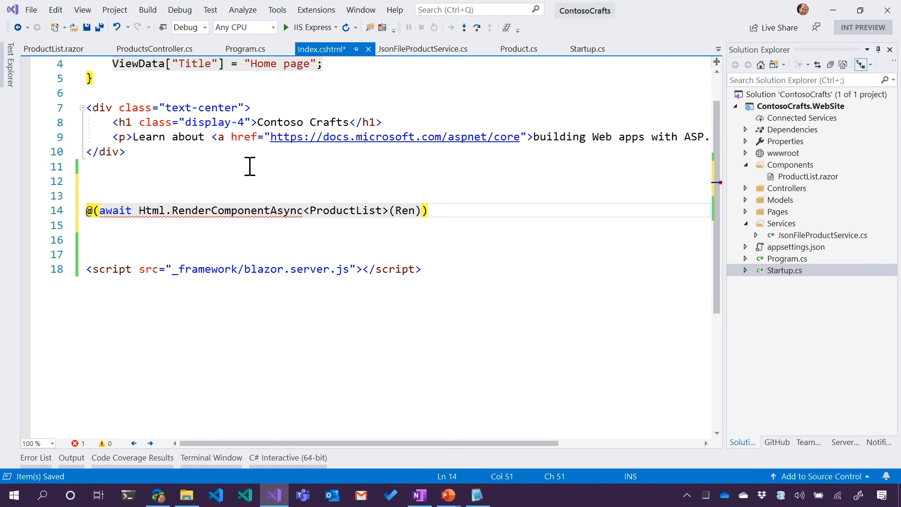
type("derMode.ServerPrerendered")
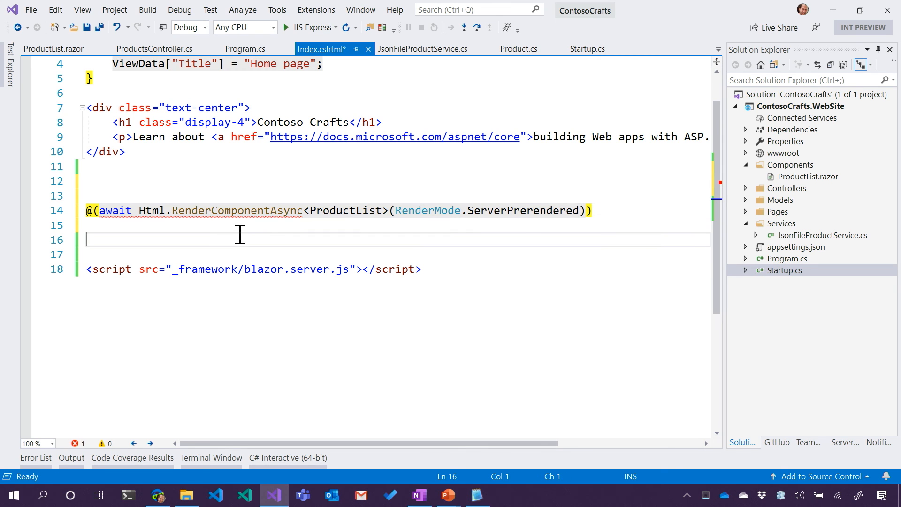
mouse_move(353, 210)
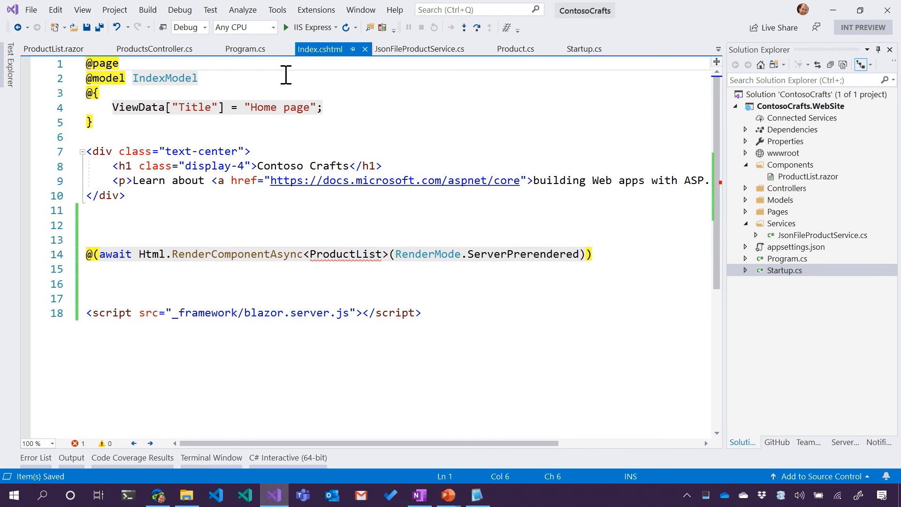
type("using")
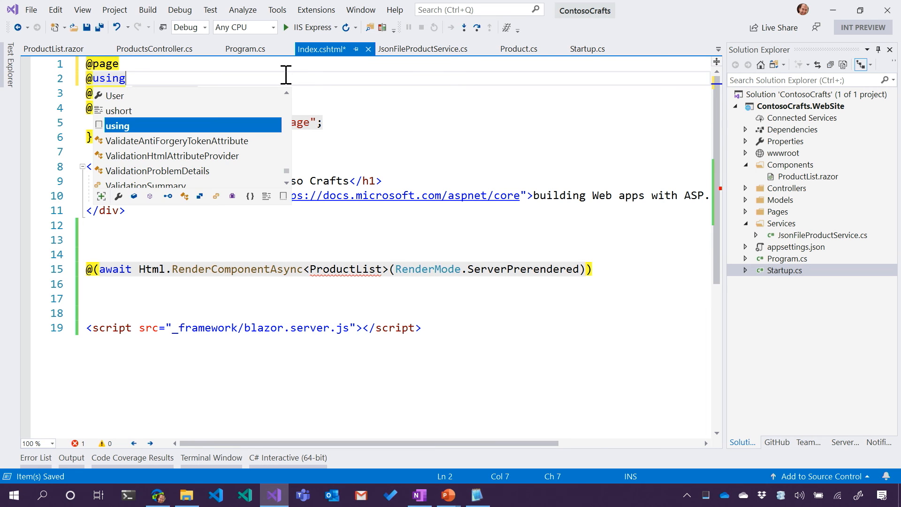
type("ContosoCrafts")
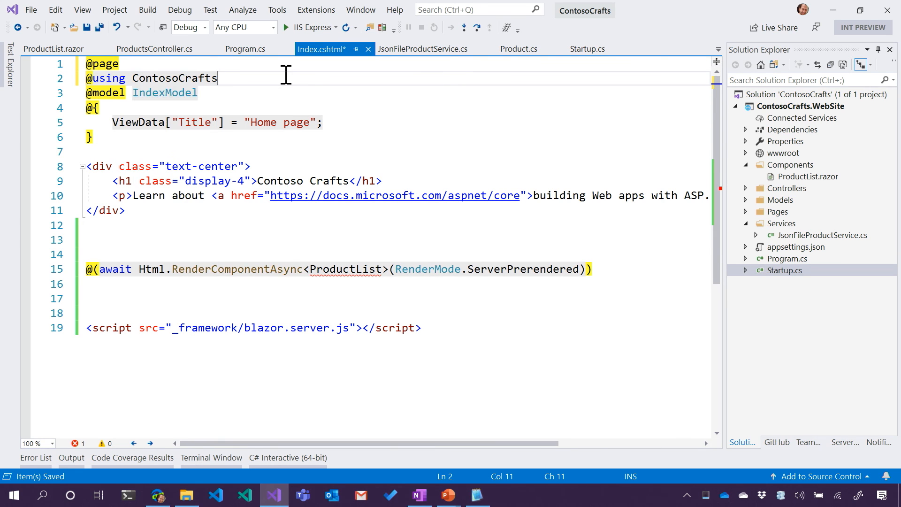
type(".WebSite.Components")
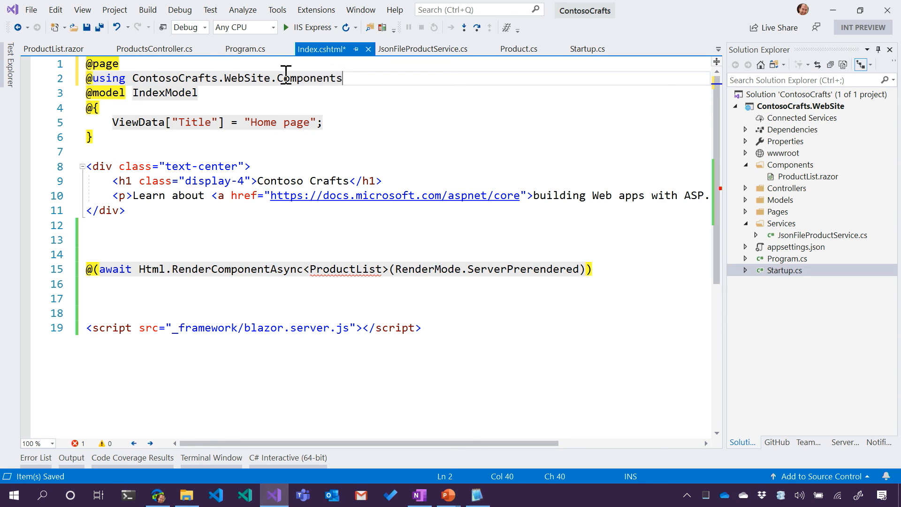
key("ctrl+s")
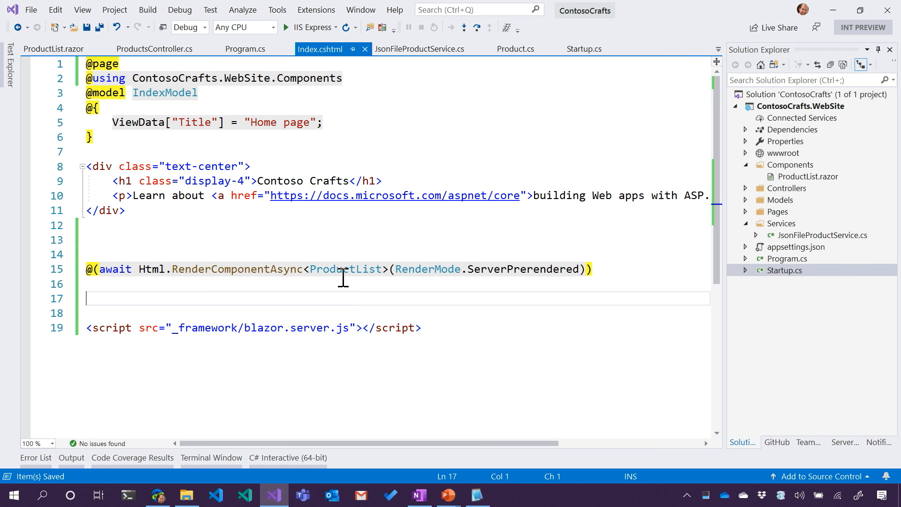
mouse_move(295, 292)
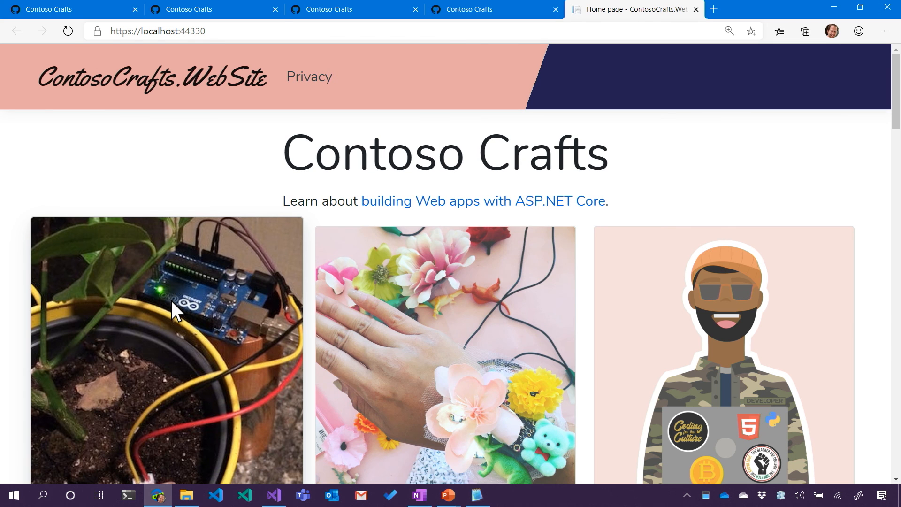
Step: Reset Edge's zoom and scroll down to the product cards with More Info buttons
left_click(728, 31)
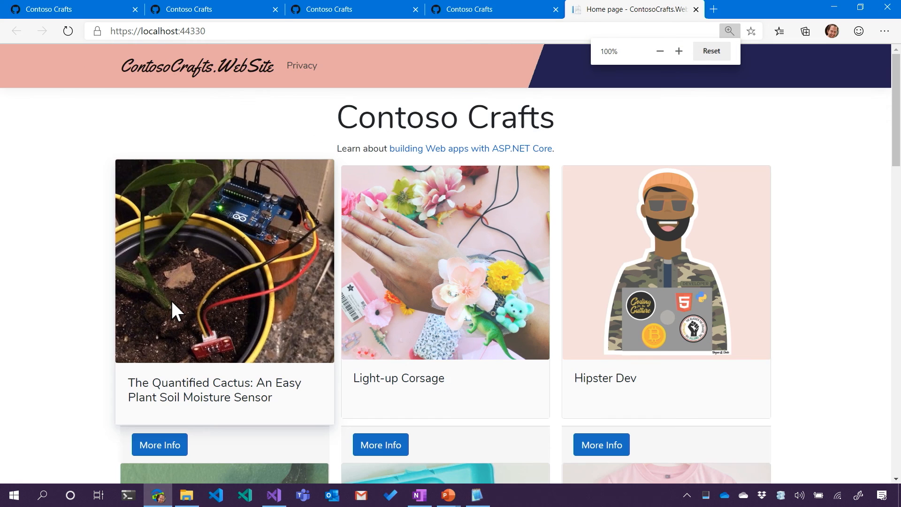
scroll("down", 3)
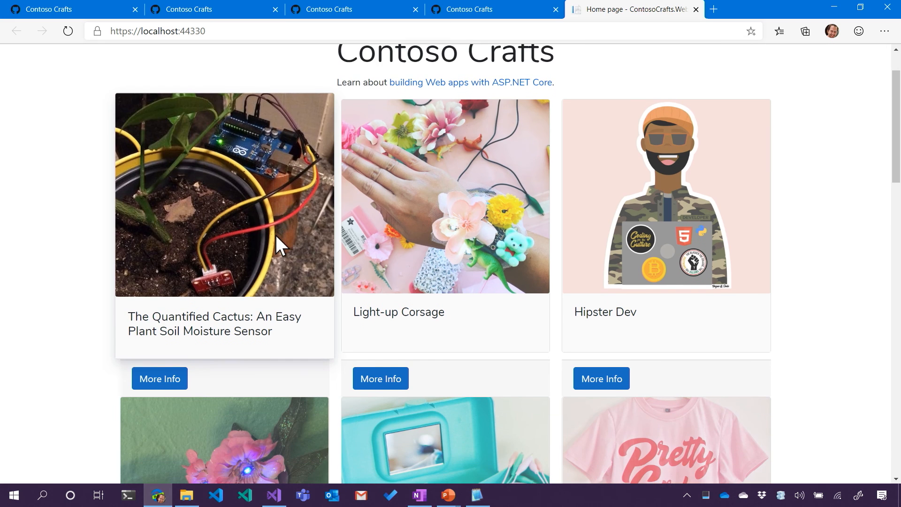
mouse_move(160, 378)
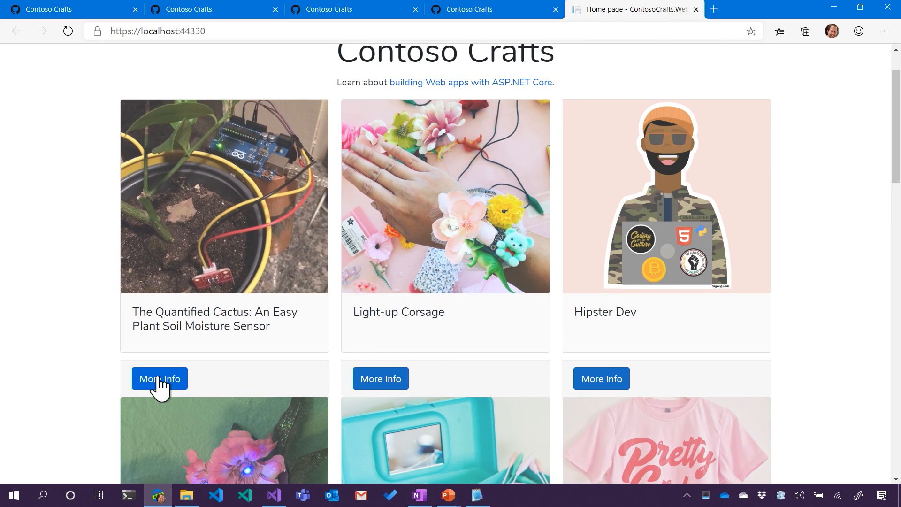
mouse_move(380, 378)
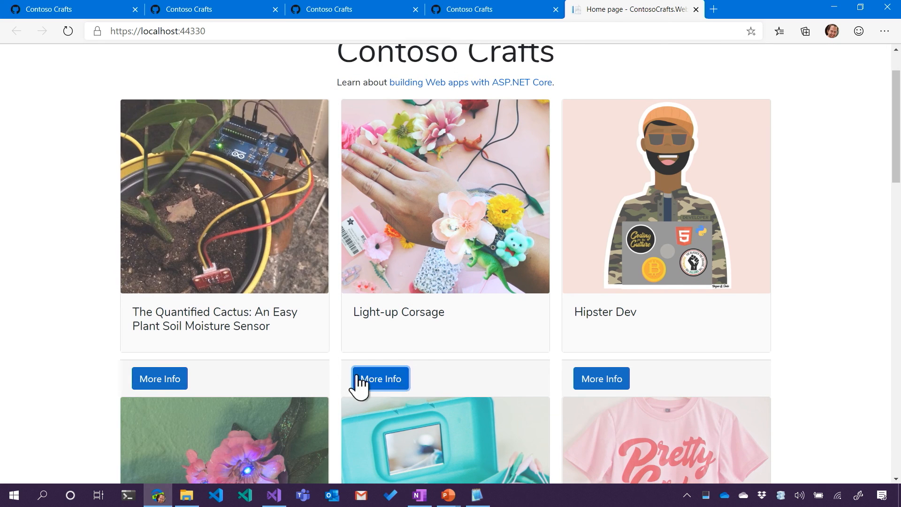